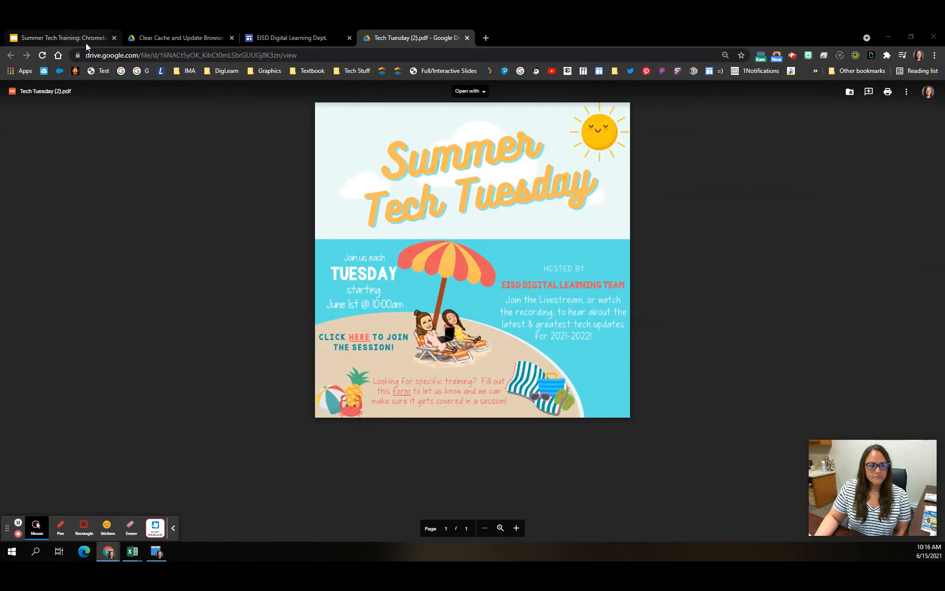
Step: Switch to the Summer Tech Training tab showing the 'Solves Most Chromebook Issues!' slide
click(60, 37)
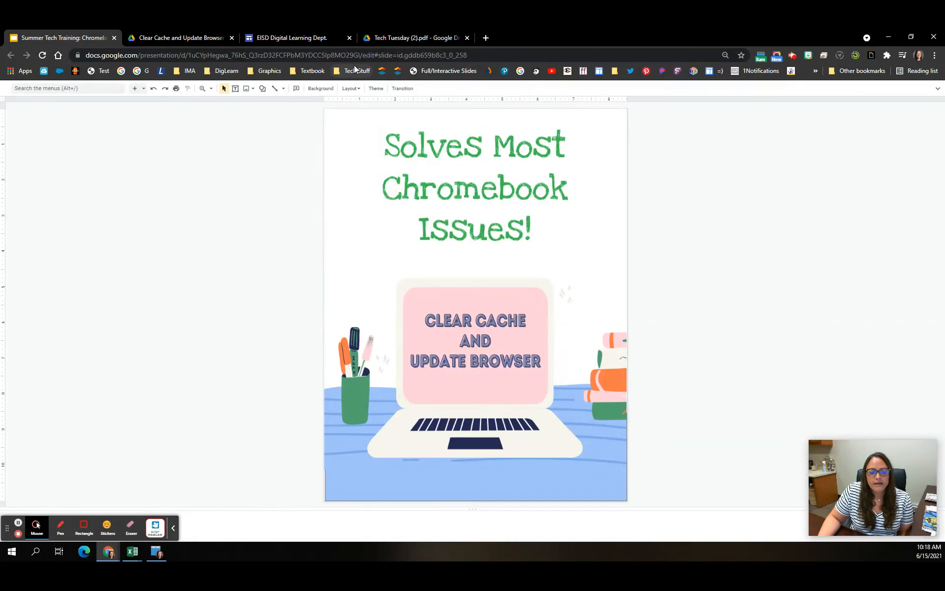
Step: Switch to the Clear Cache and Update Browser tab and start the .webm video in Drive
click(179, 38)
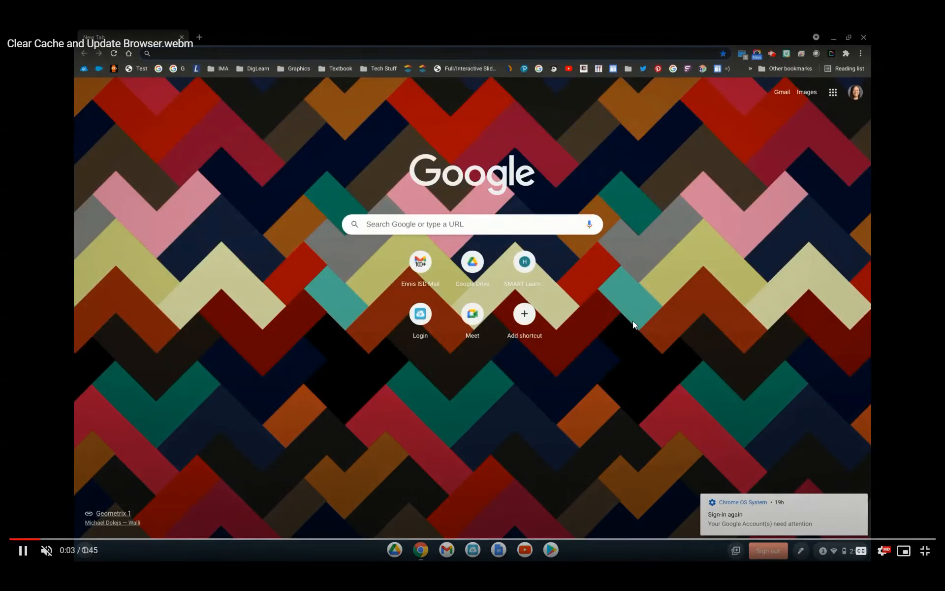
mouse_move(923, 363)
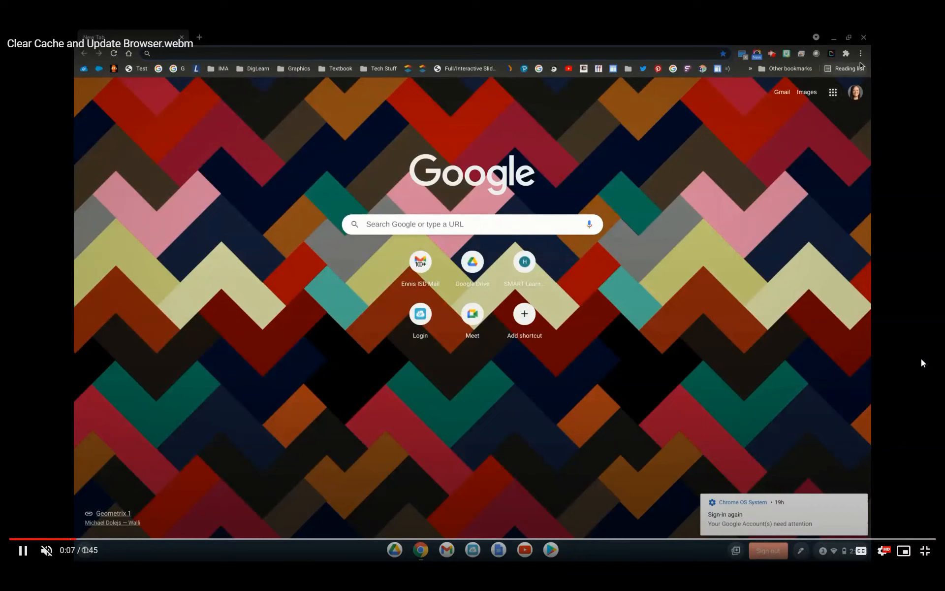
click(861, 53)
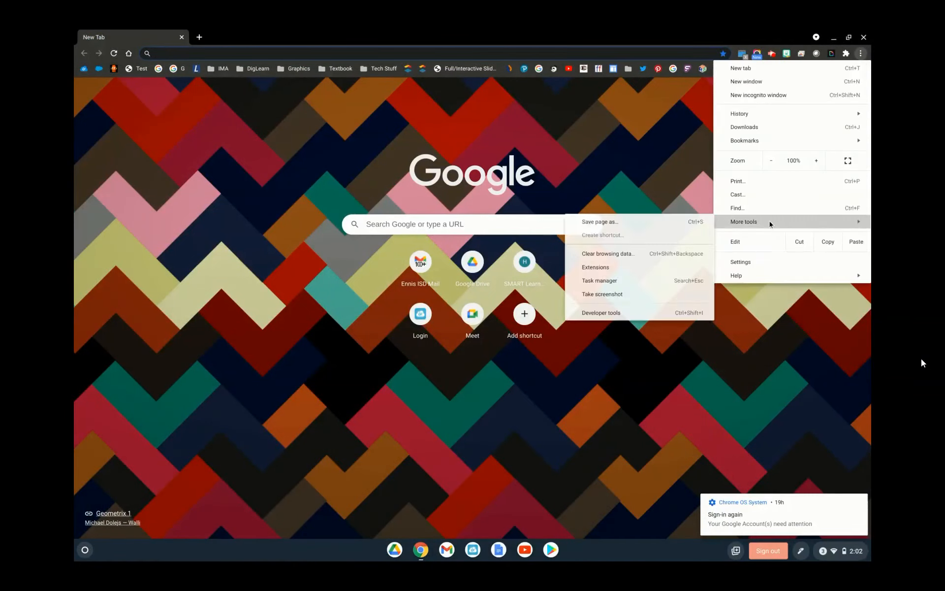
mouse_move(609, 253)
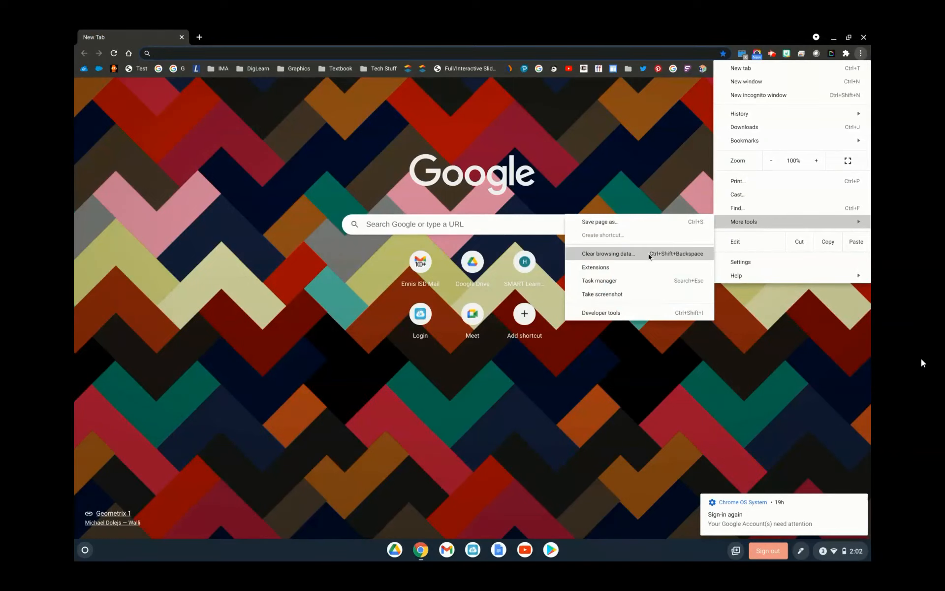
Step: Let the video play through clearing cookies and cached images for all time, back to Chrome Settings
click(608, 253)
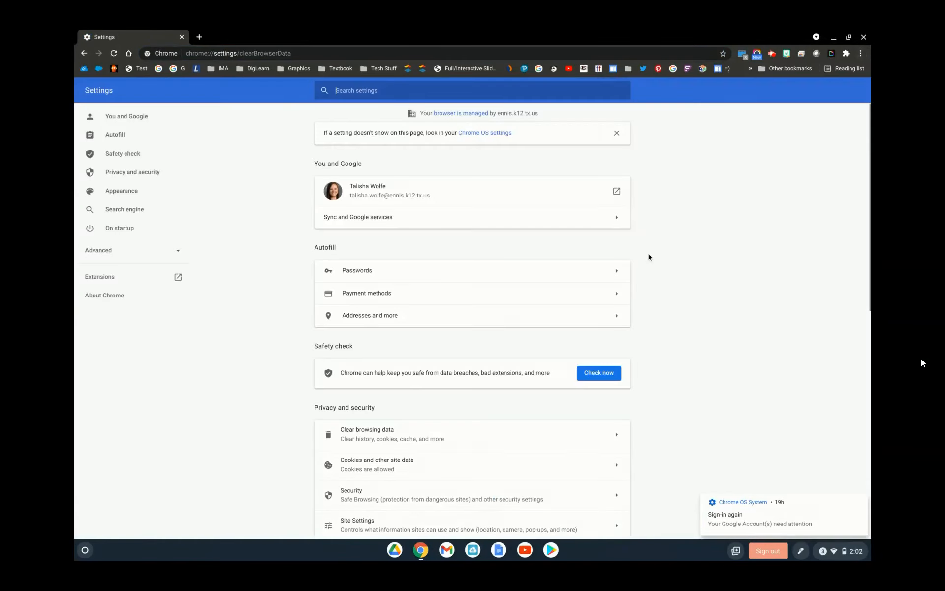
click(368, 434)
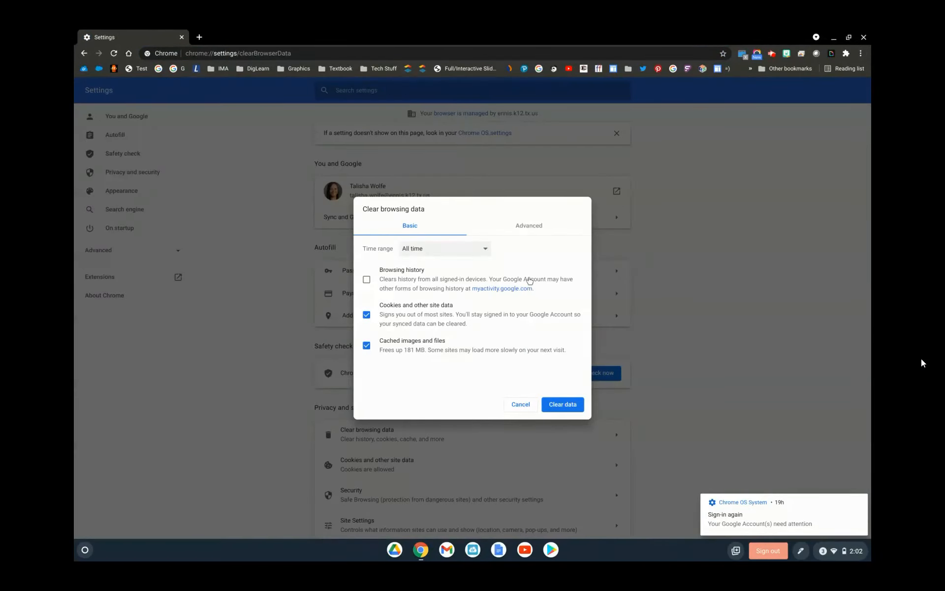
click(444, 248)
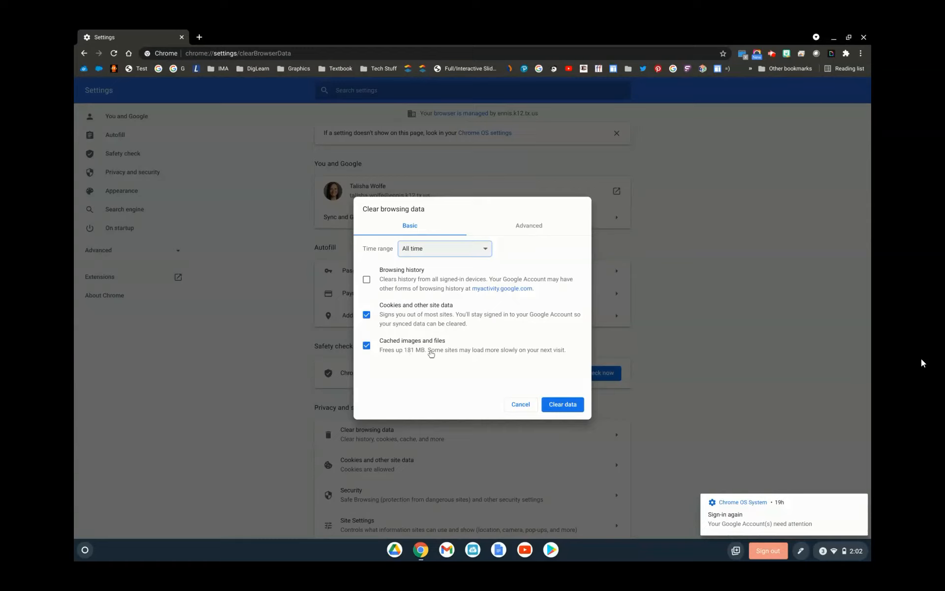
mouse_move(441, 384)
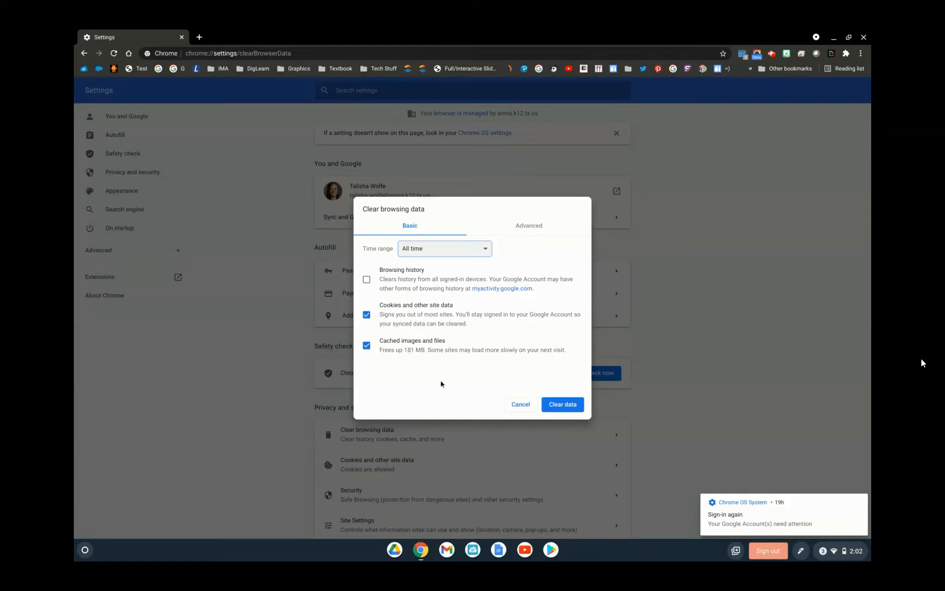
click(561, 404)
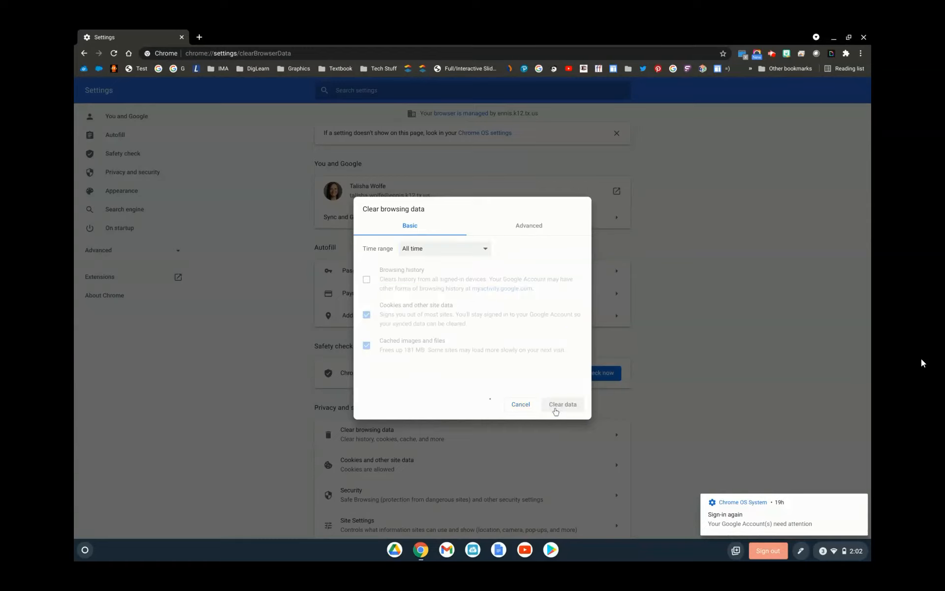
click(561, 404)
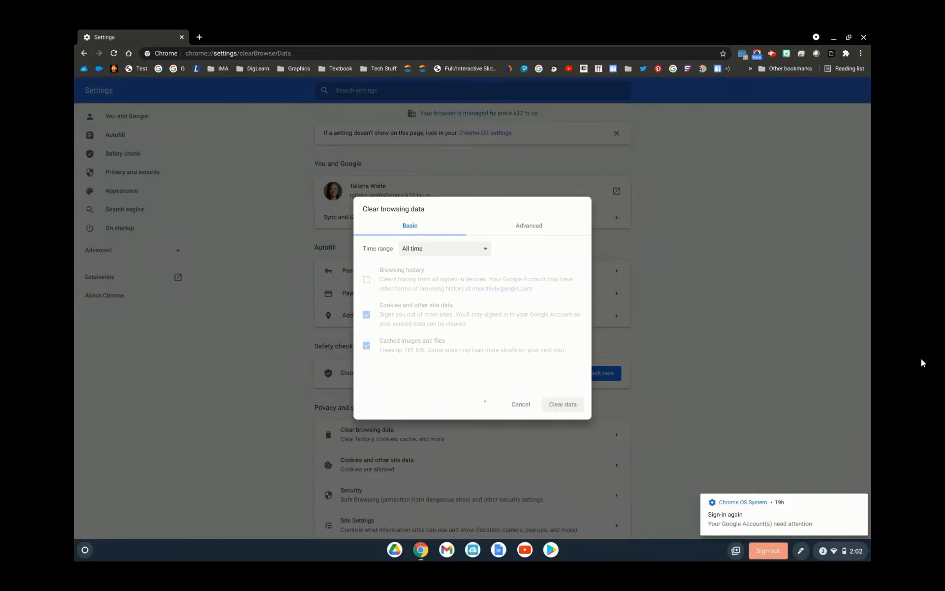
click(561, 404)
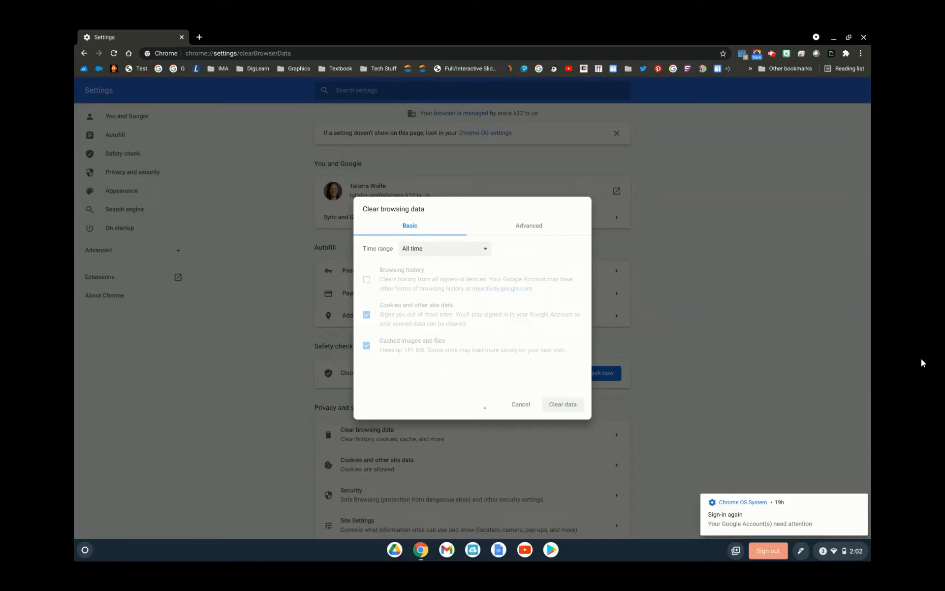
click(562, 404)
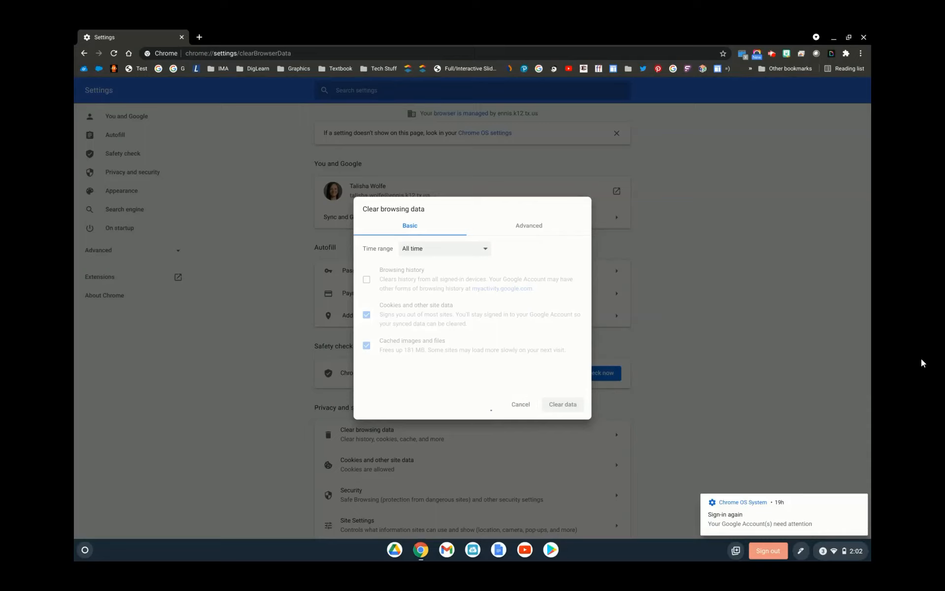
click(562, 404)
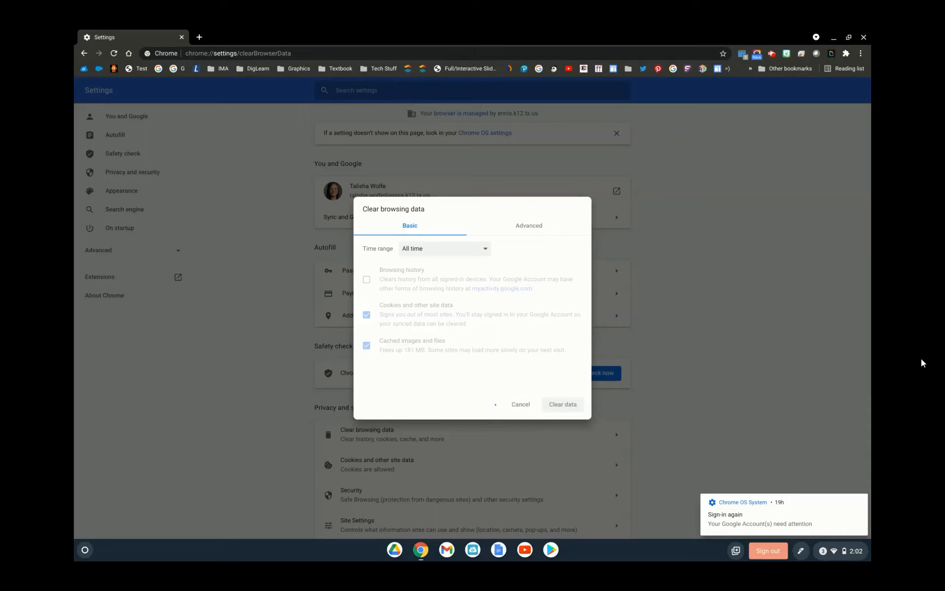
click(560, 403)
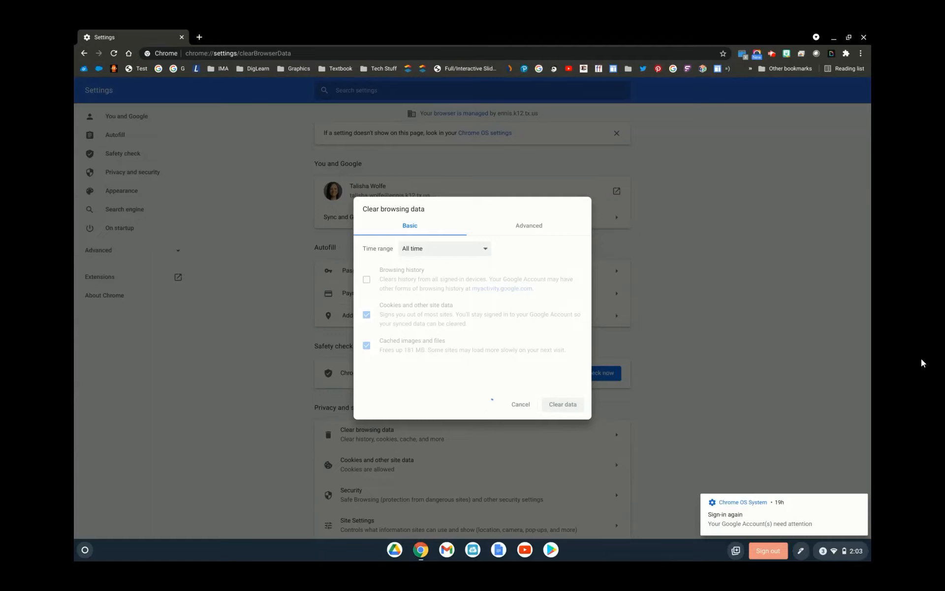
click(520, 403)
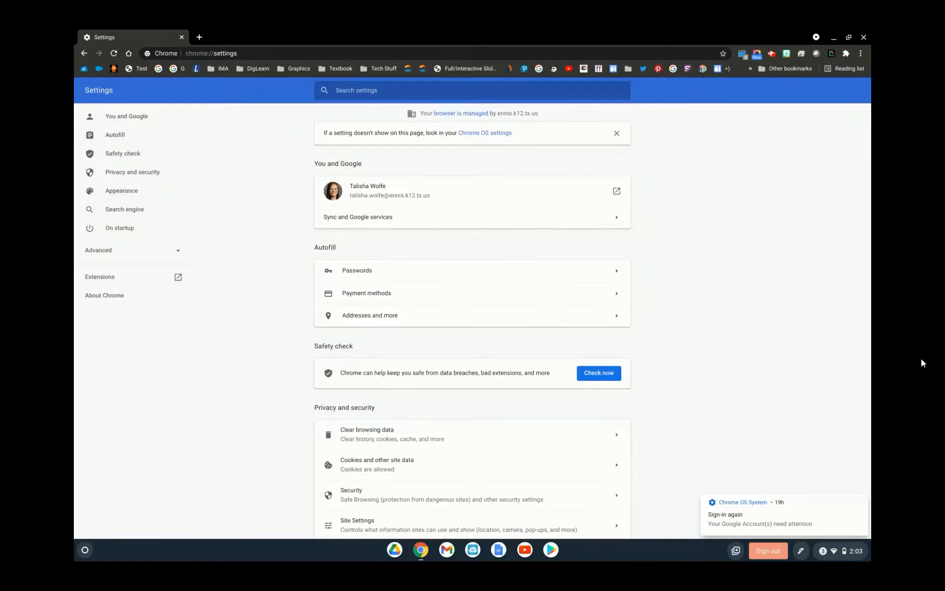
mouse_move(341, 308)
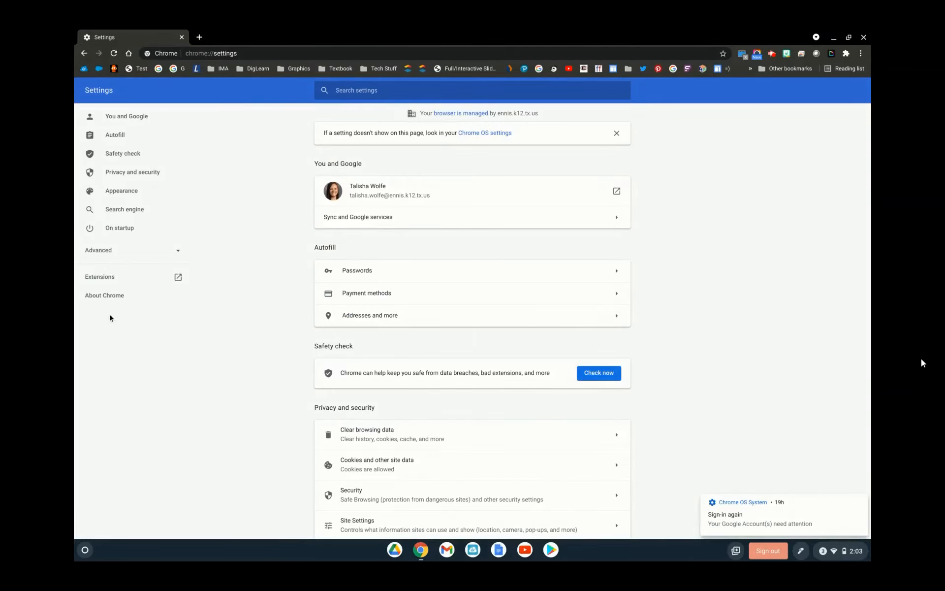
Step: Continue the video into Settings > About Chrome showing the browser version
click(103, 294)
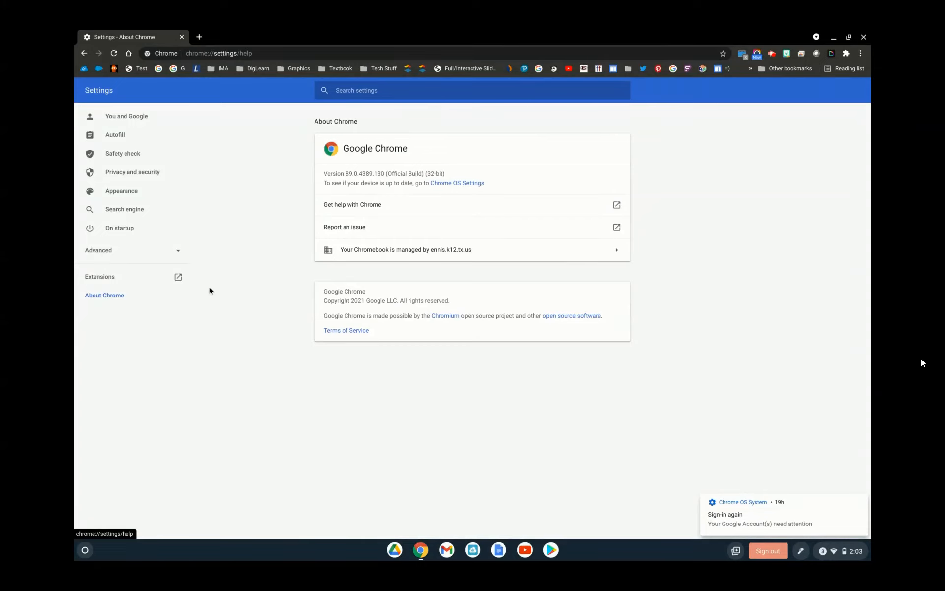
mouse_move(251, 271)
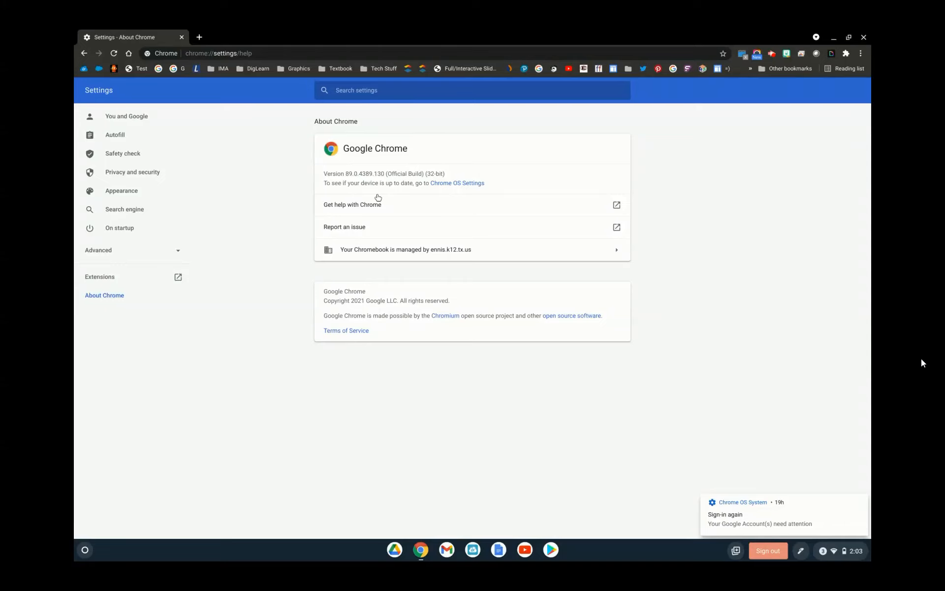
click(457, 184)
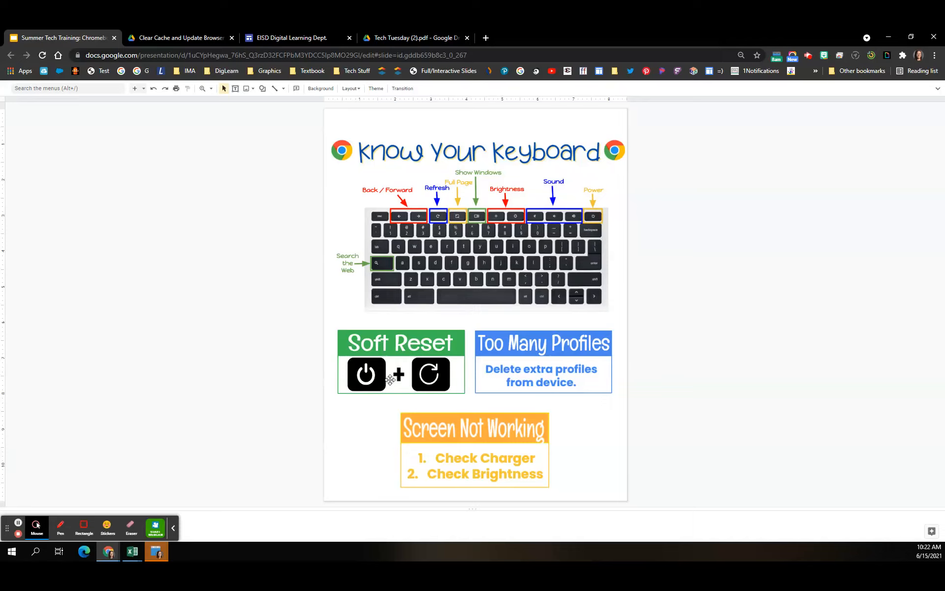
mouse_move(479, 247)
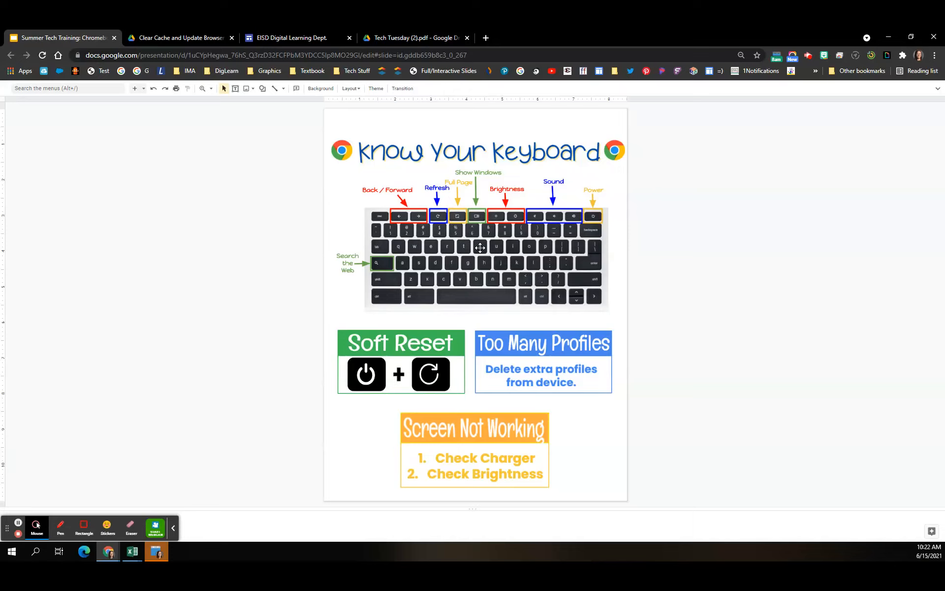
mouse_move(399, 216)
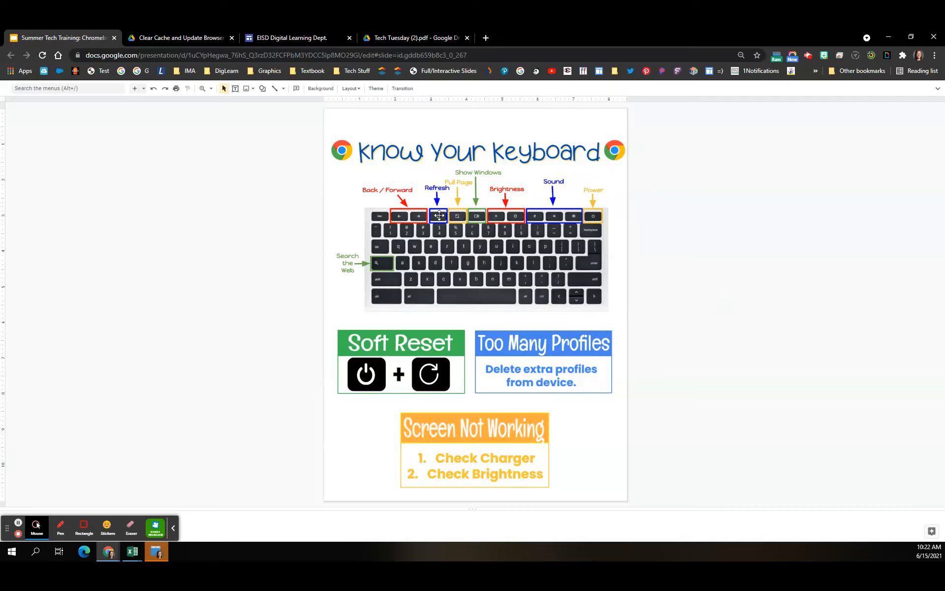
mouse_move(458, 218)
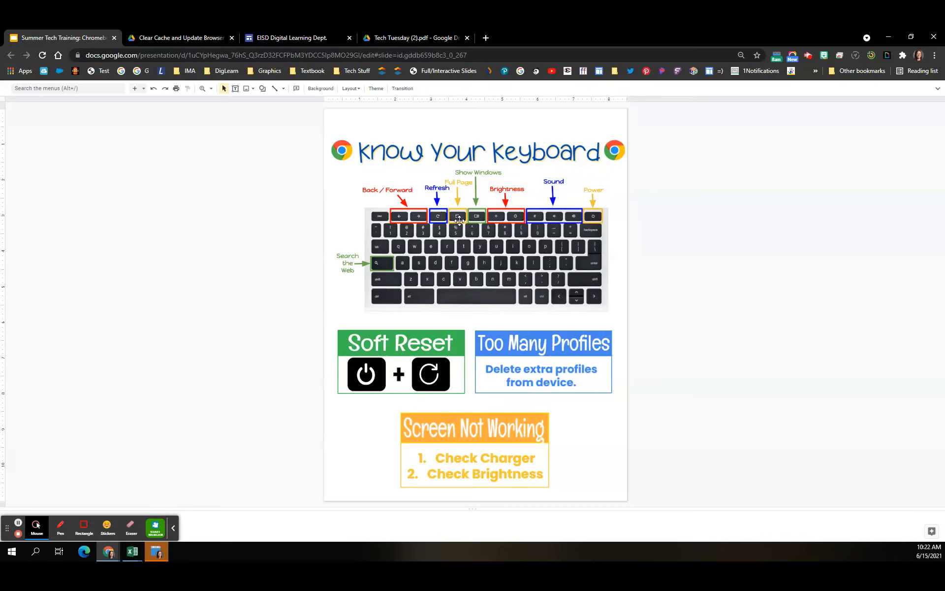
mouse_move(482, 243)
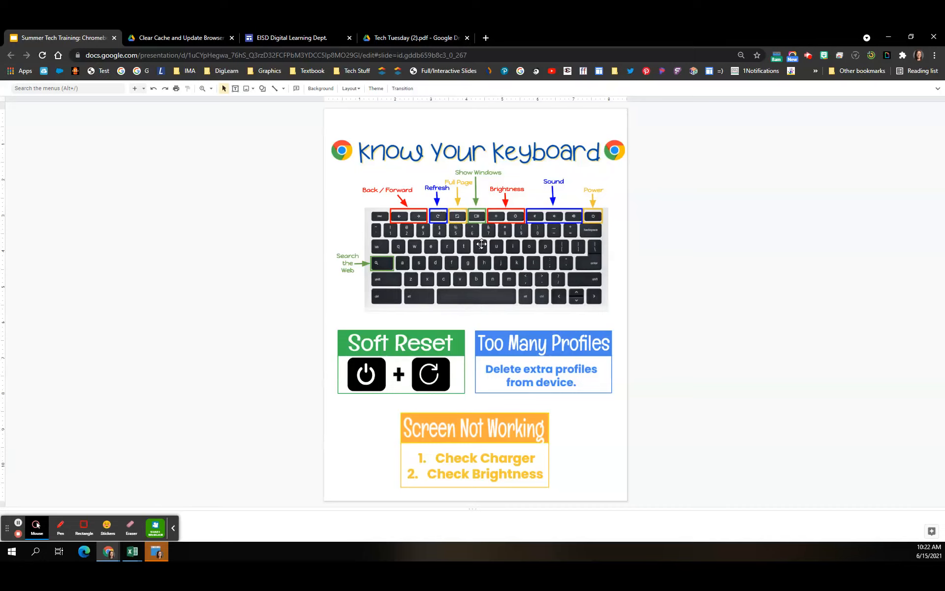
mouse_move(520, 216)
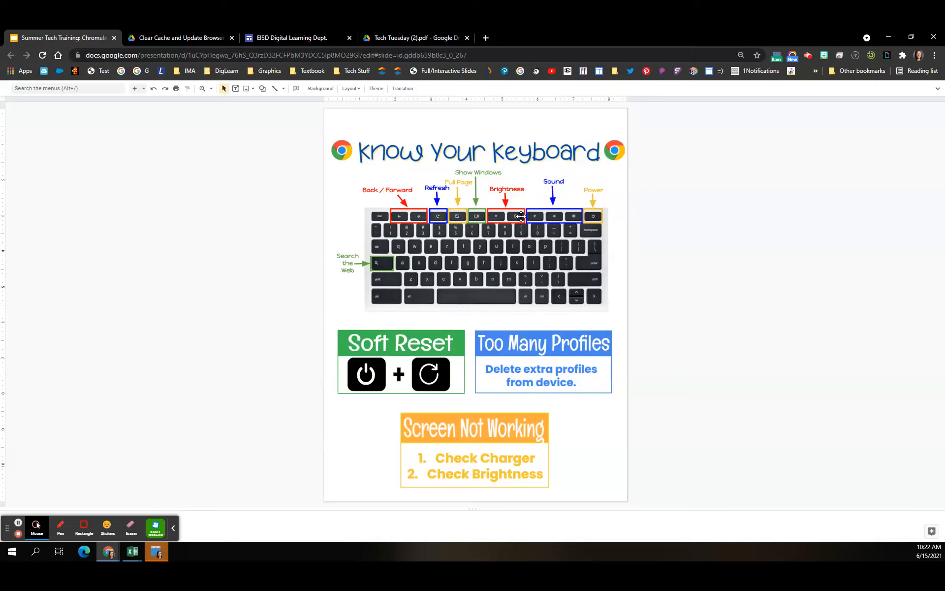
mouse_move(570, 224)
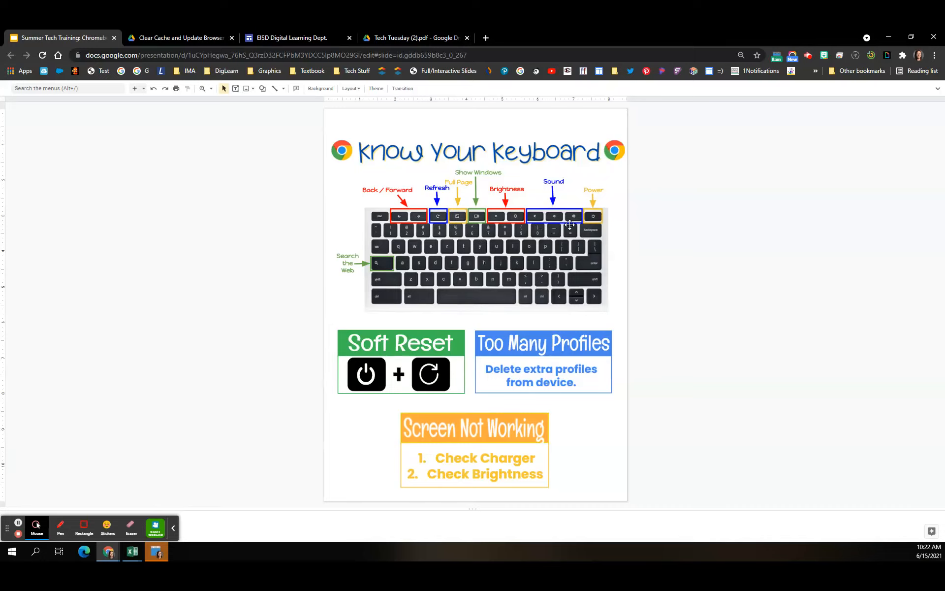
mouse_move(599, 248)
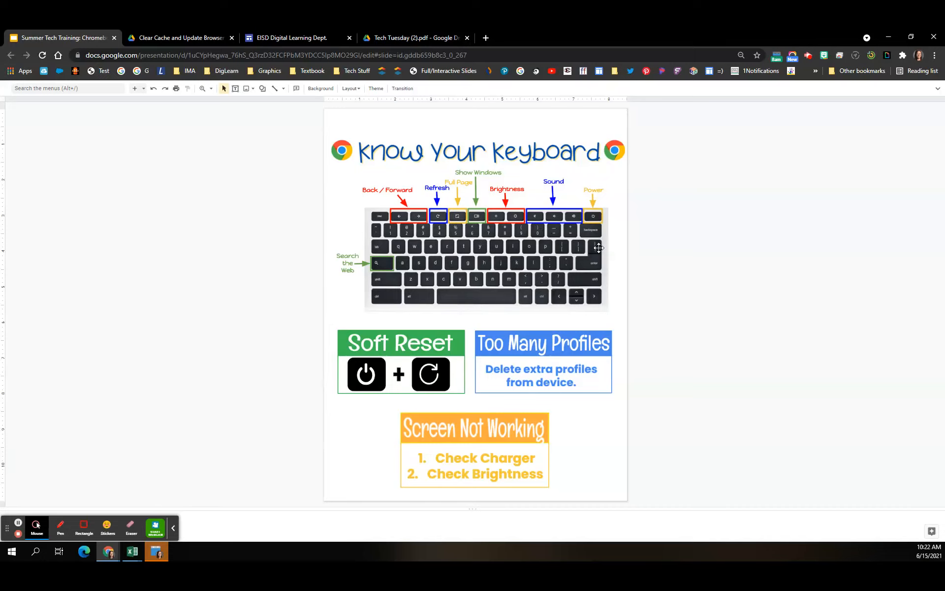
mouse_move(599, 216)
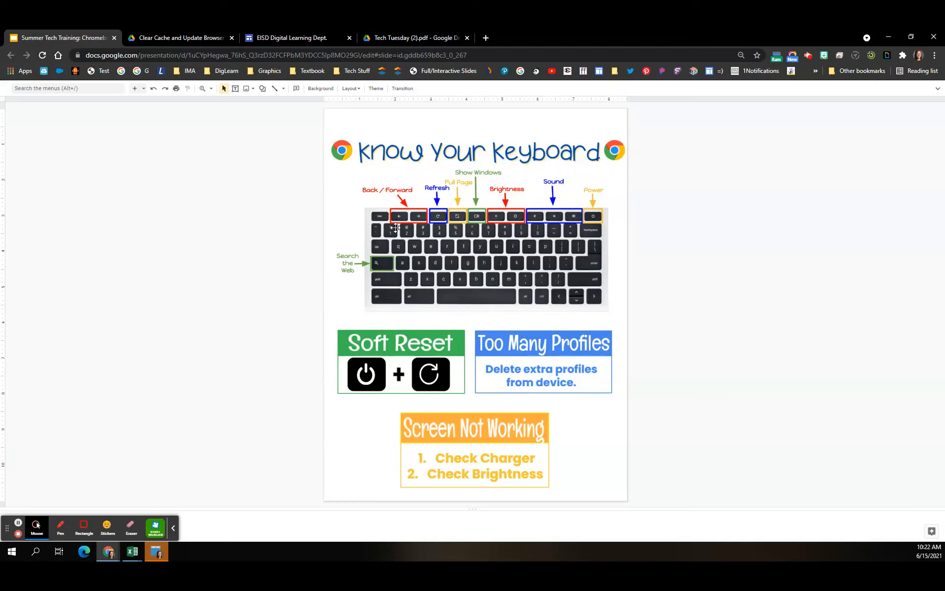
mouse_move(810, 276)
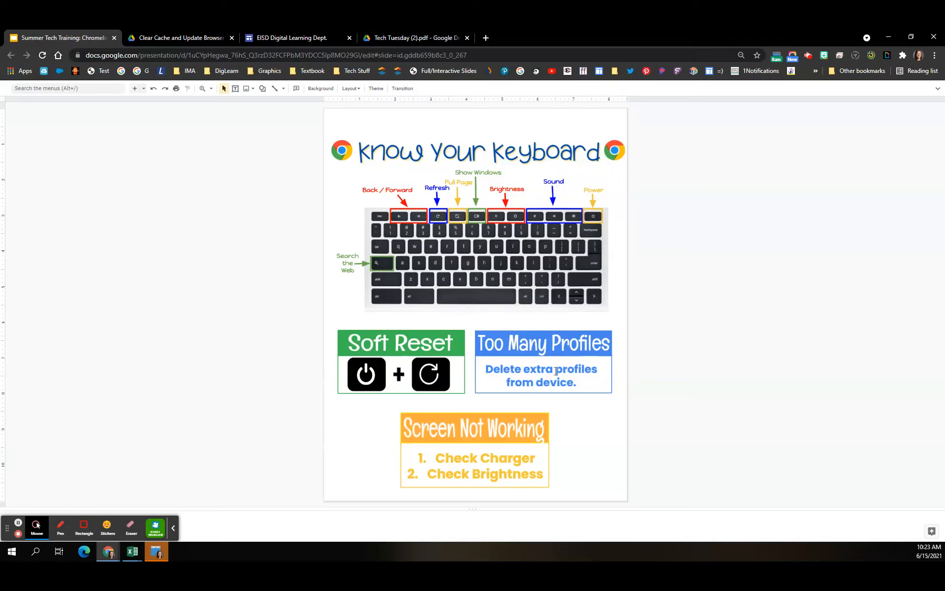
mouse_move(521, 358)
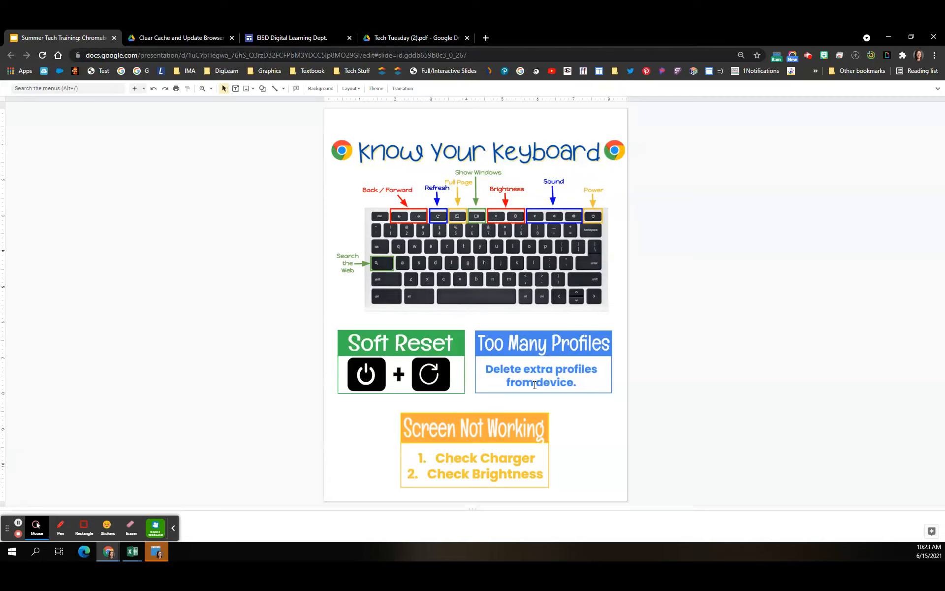
mouse_move(17, 523)
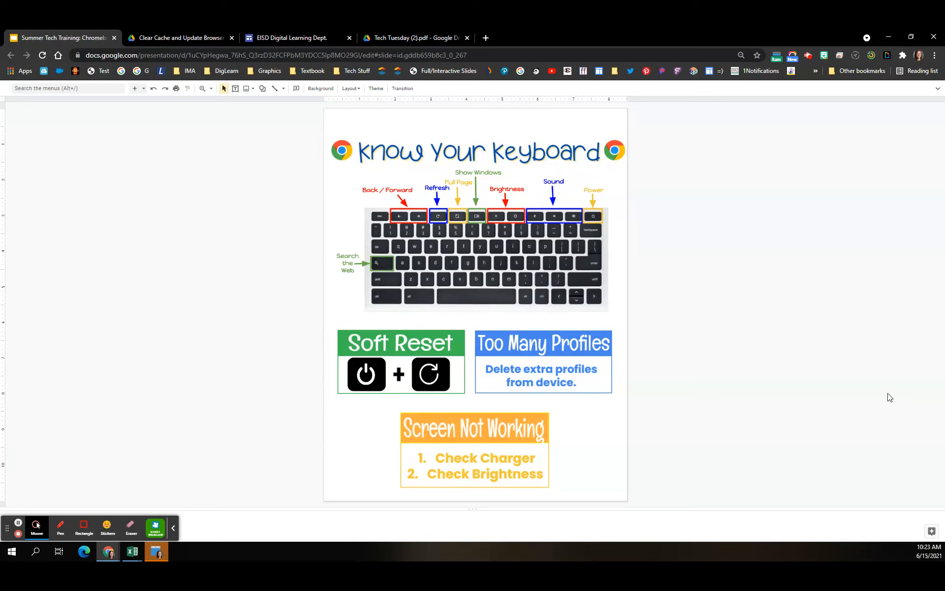
mouse_move(826, 385)
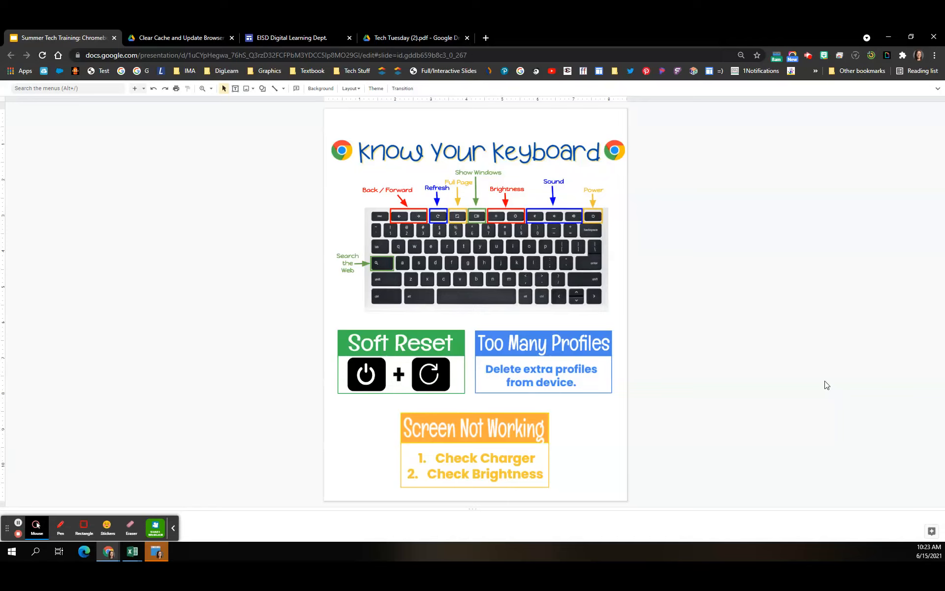
mouse_move(554, 448)
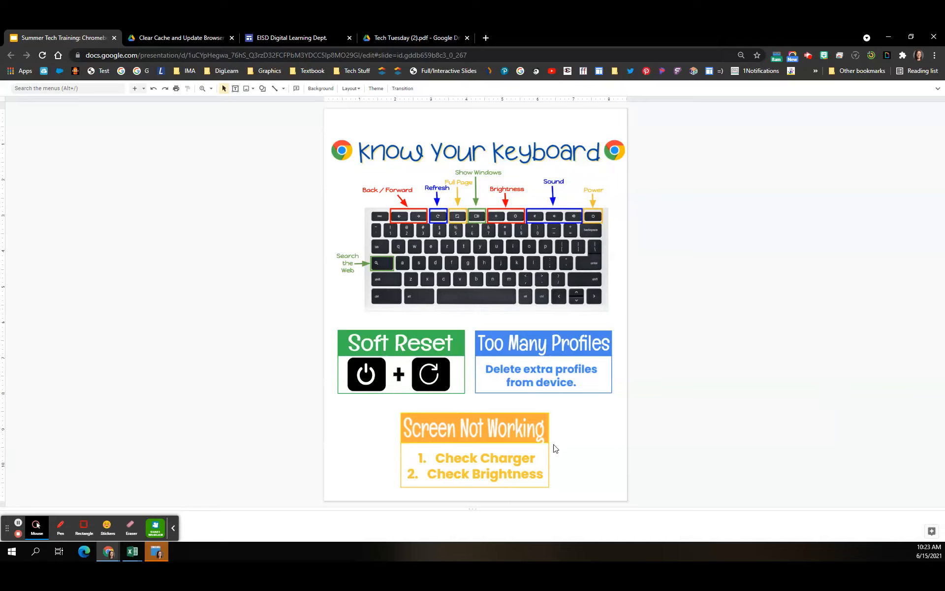
mouse_move(558, 449)
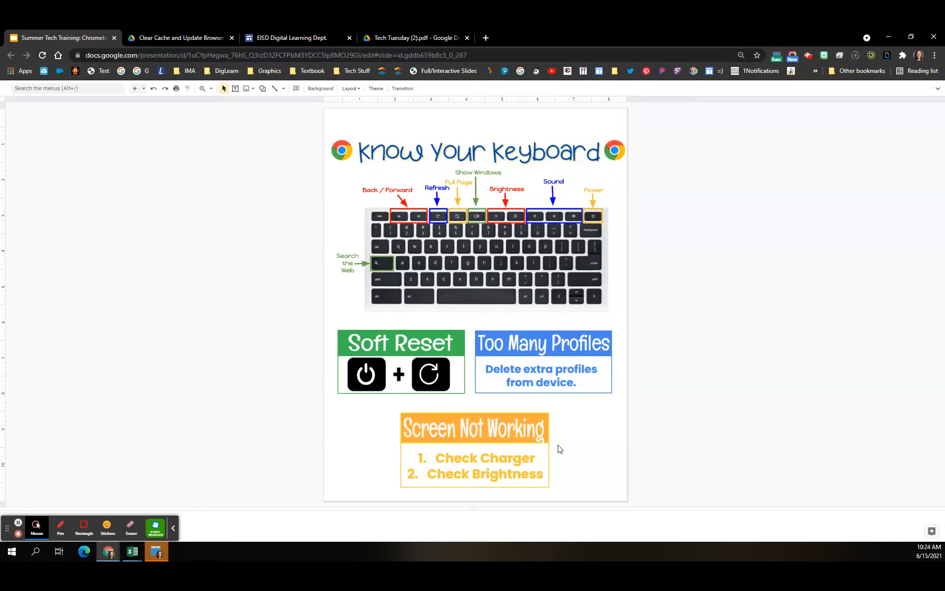
mouse_move(543, 458)
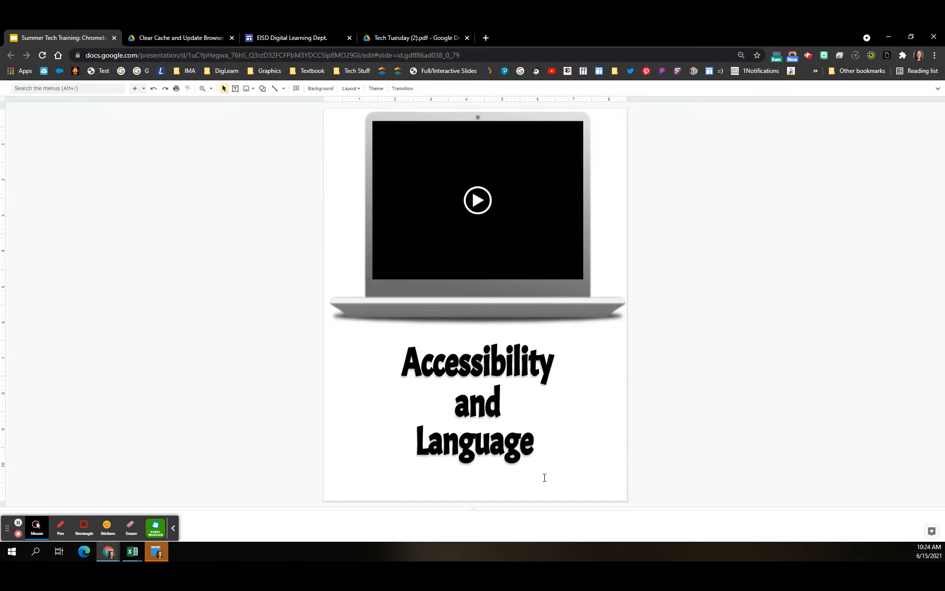
mouse_move(547, 367)
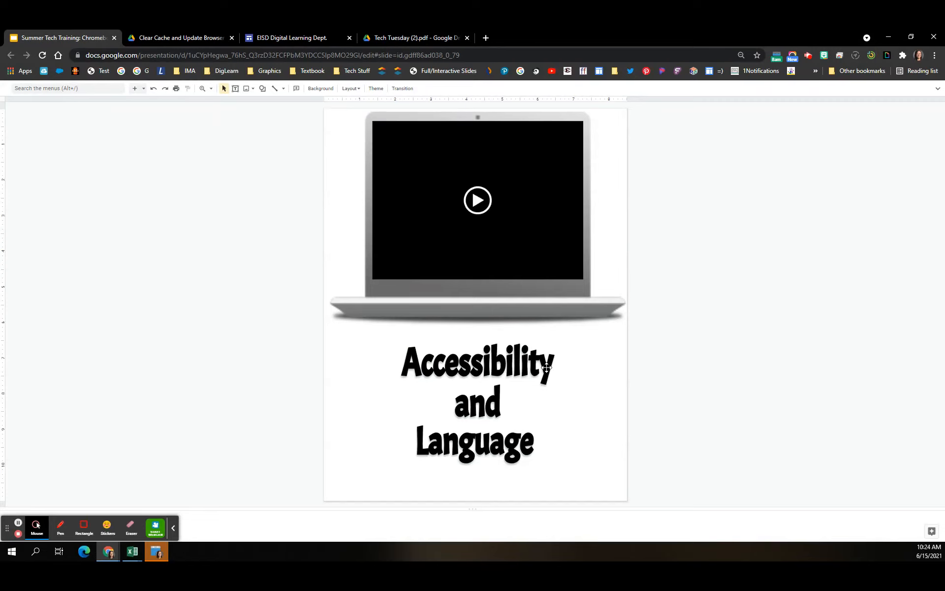
mouse_move(538, 241)
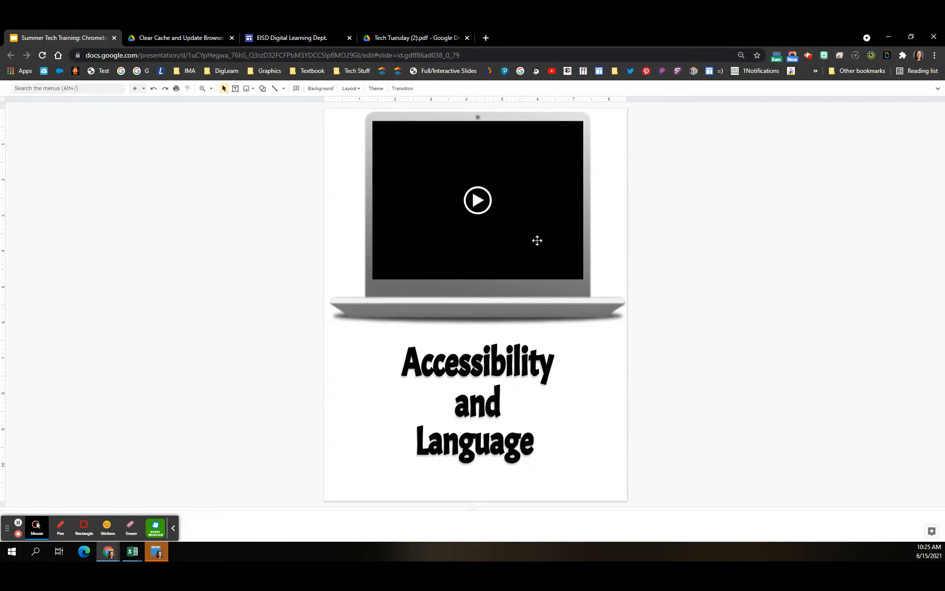
mouse_move(505, 336)
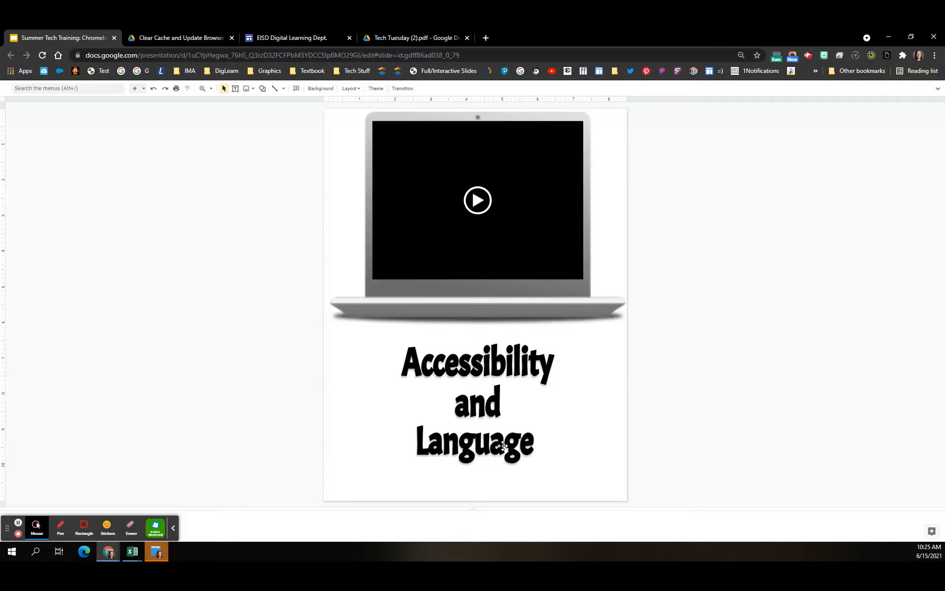
Step: Start the Accessibility and Language slide's embedded video in full screen
click(478, 200)
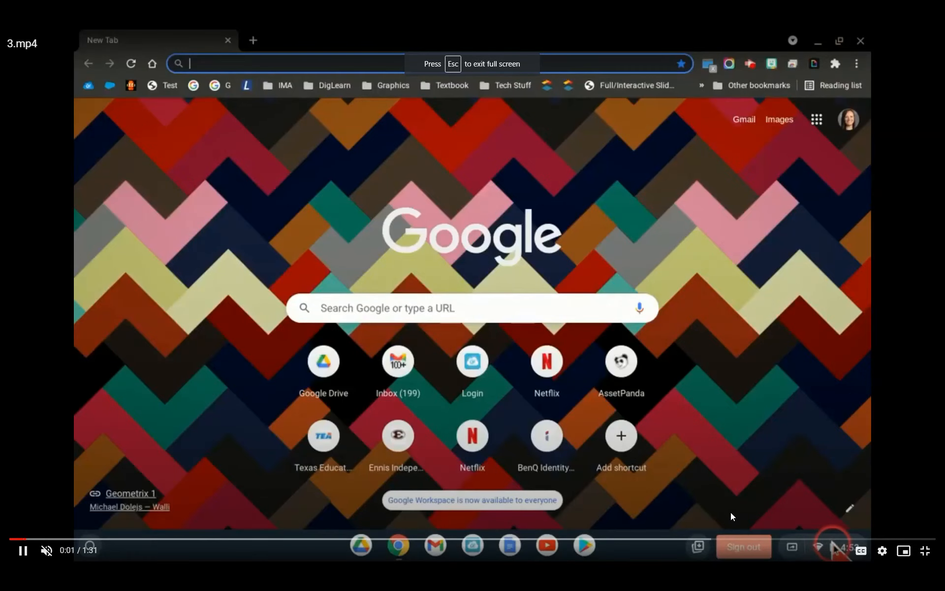
click(837, 549)
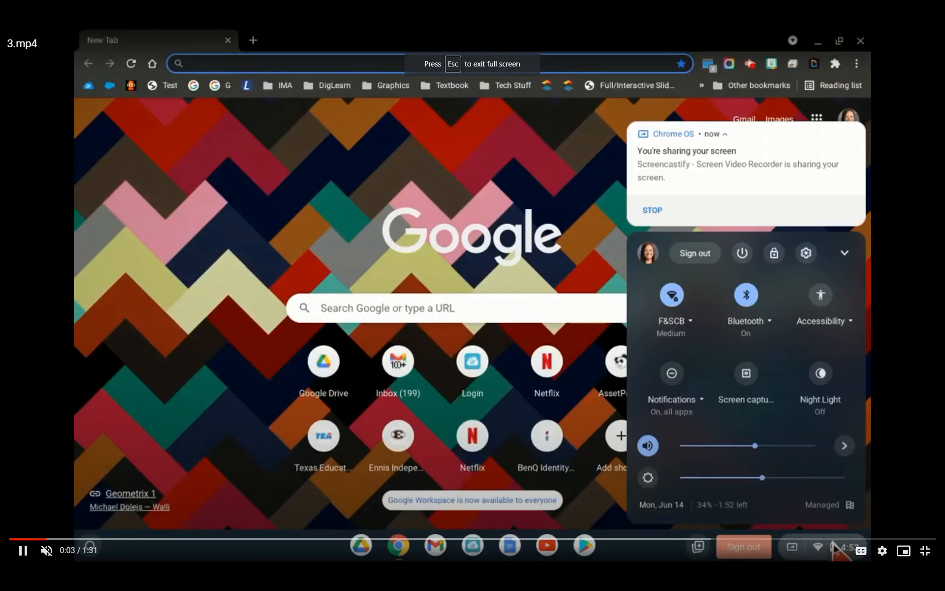
click(820, 301)
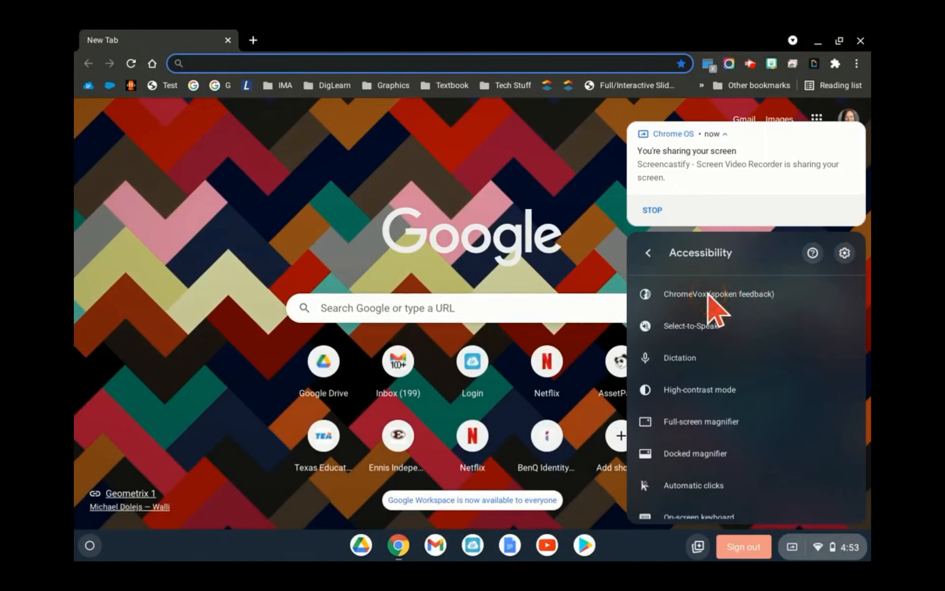
click(680, 357)
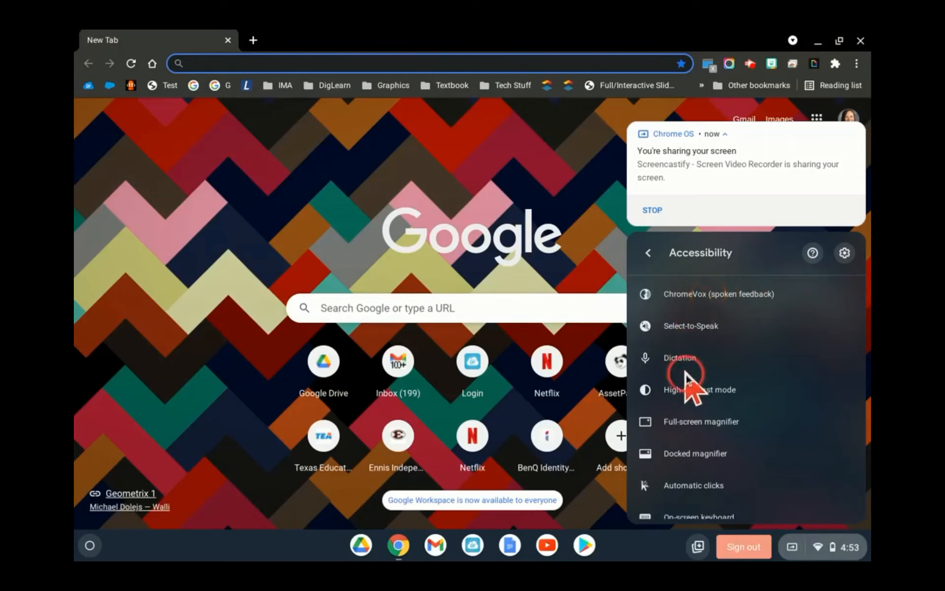
click(699, 390)
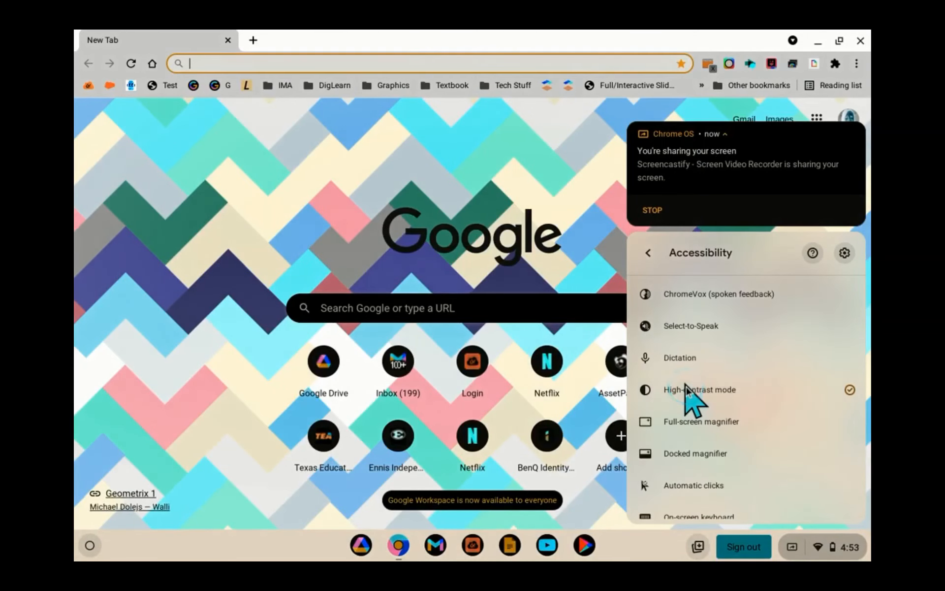
click(699, 390)
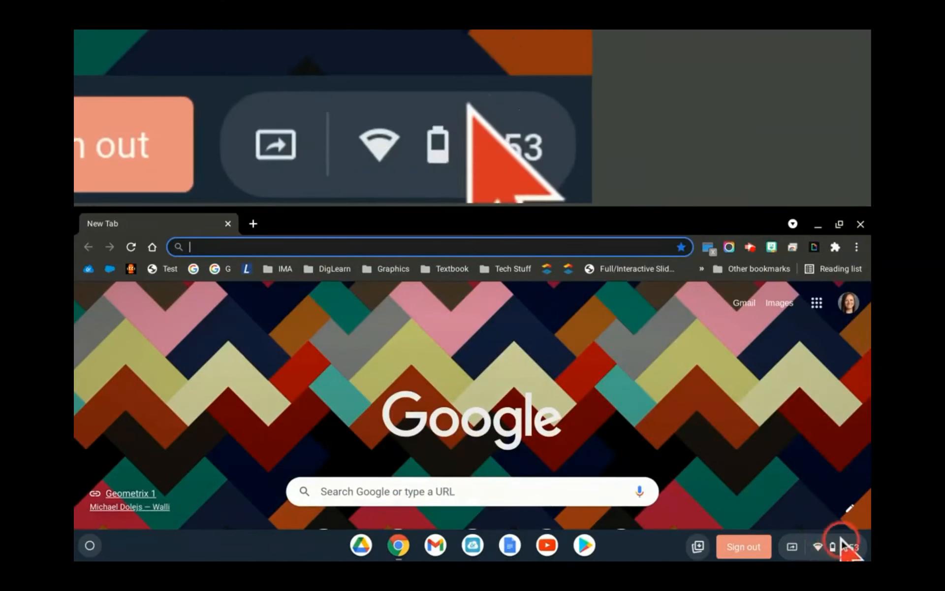
click(847, 547)
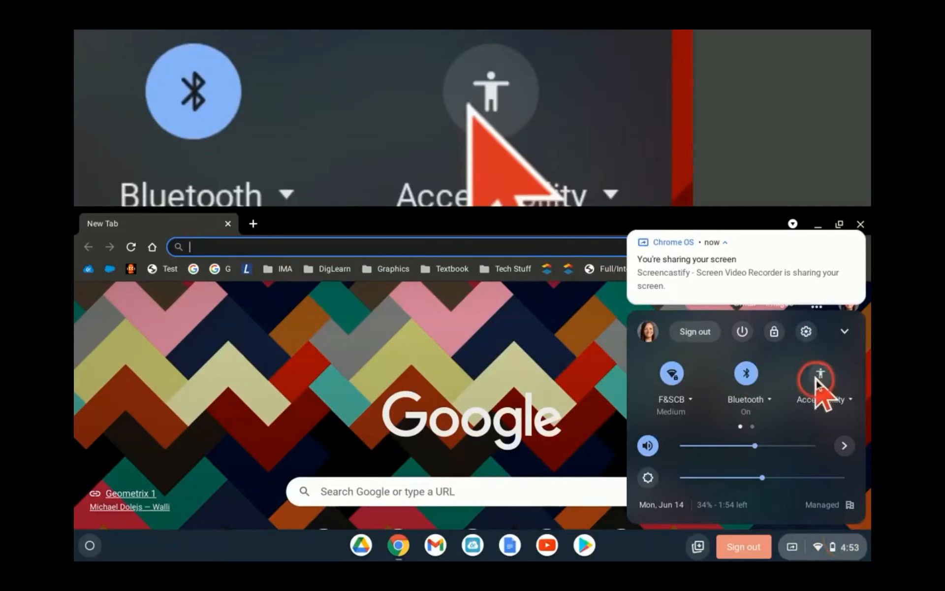
click(816, 372)
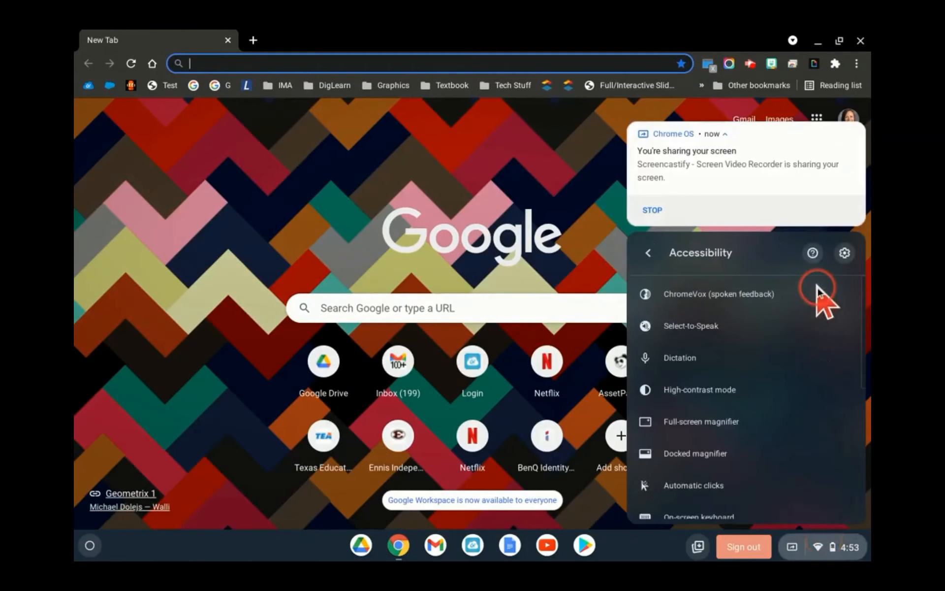
scroll(down, 3)
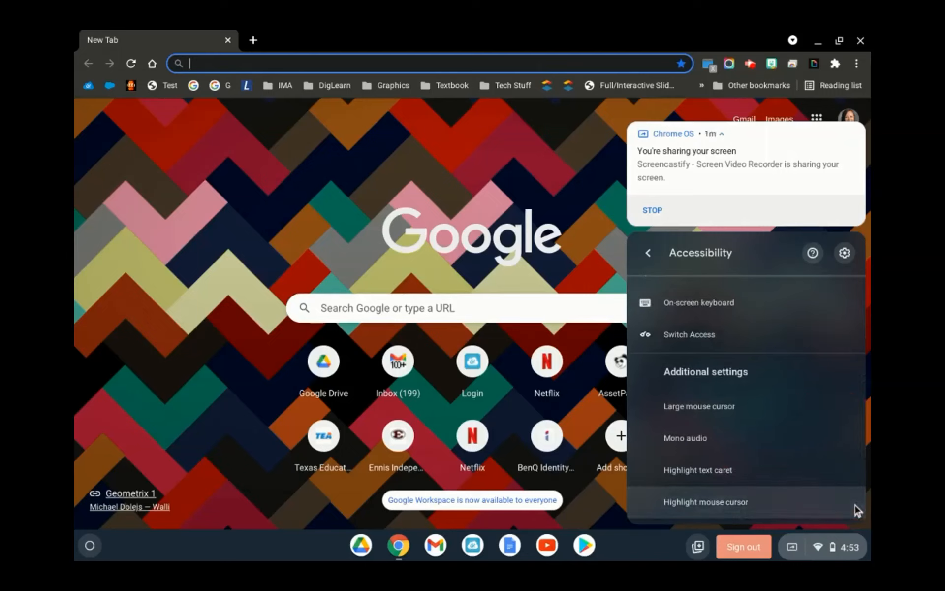
scroll(down, 3)
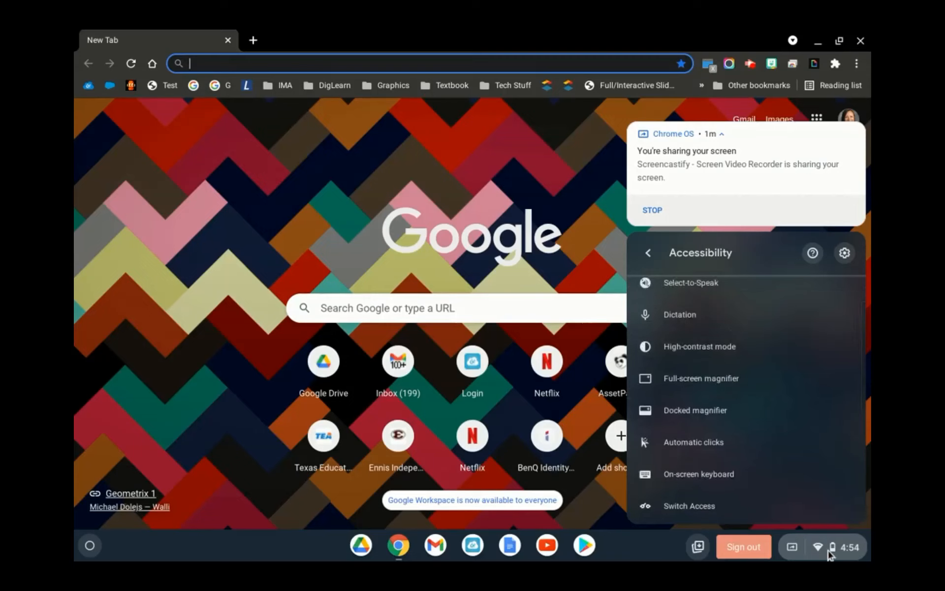
mouse_move(832, 544)
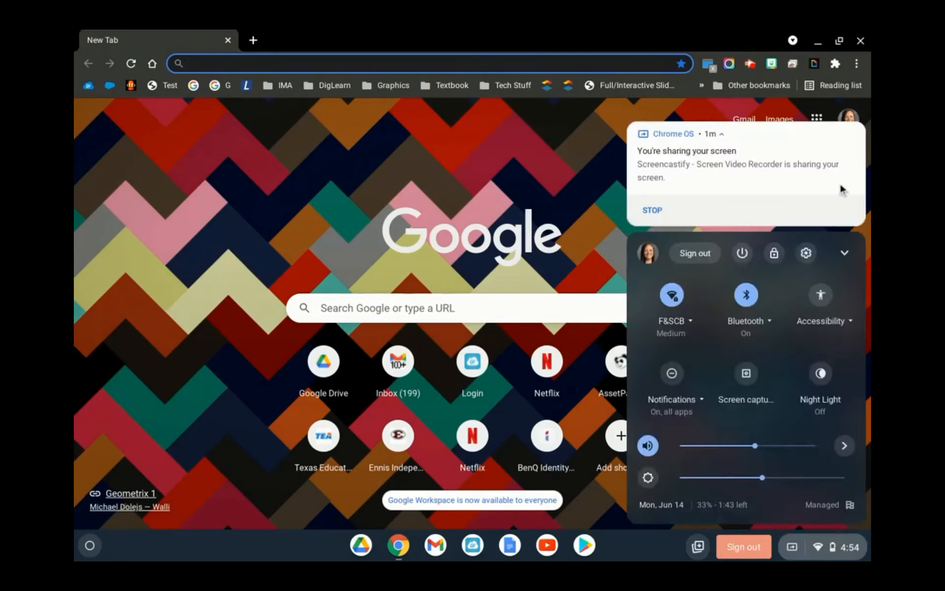
mouse_move(807, 253)
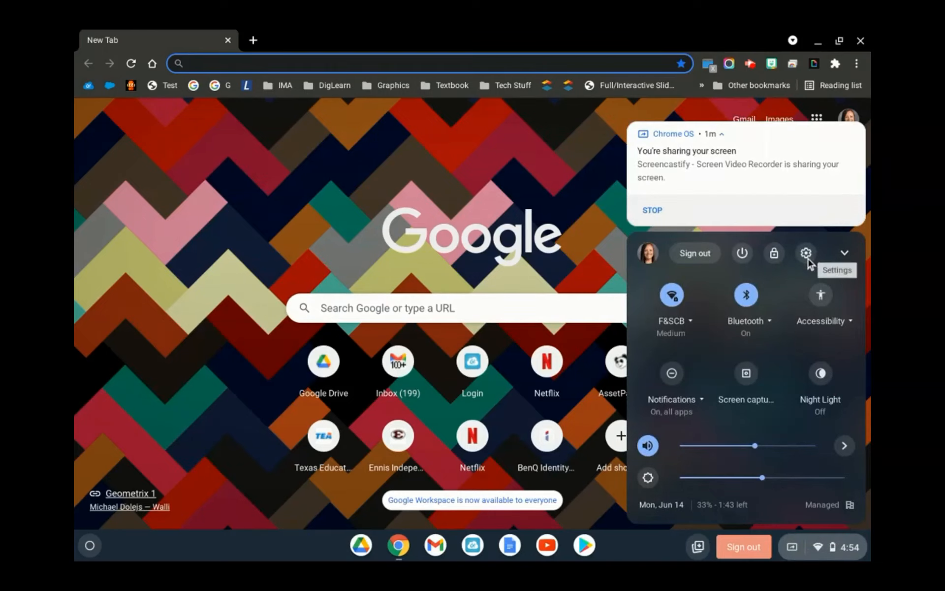
Step: Let the 3.mp4 demo play through Chromebook Languages settings and the cancelled Change device language dialog
click(806, 253)
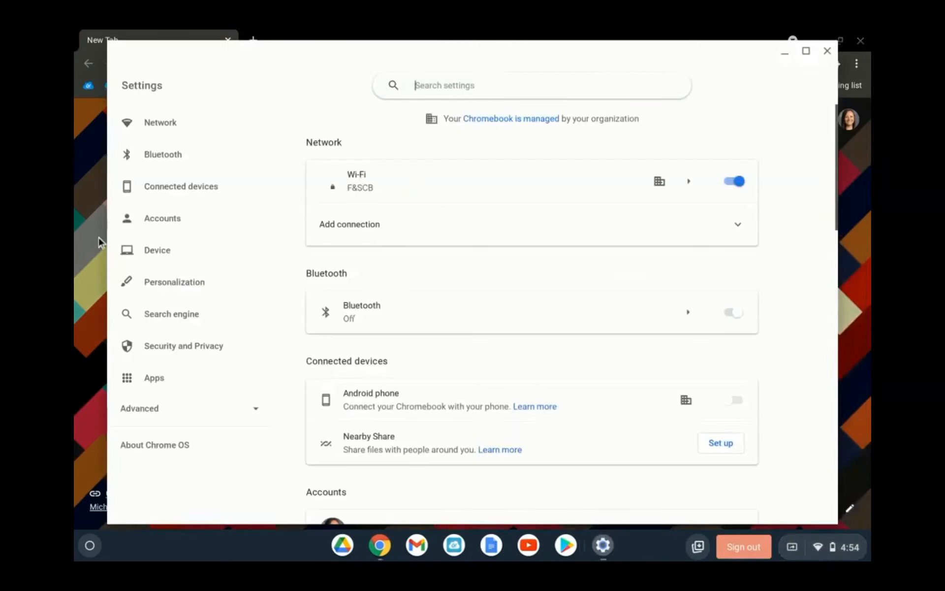
click(733, 312)
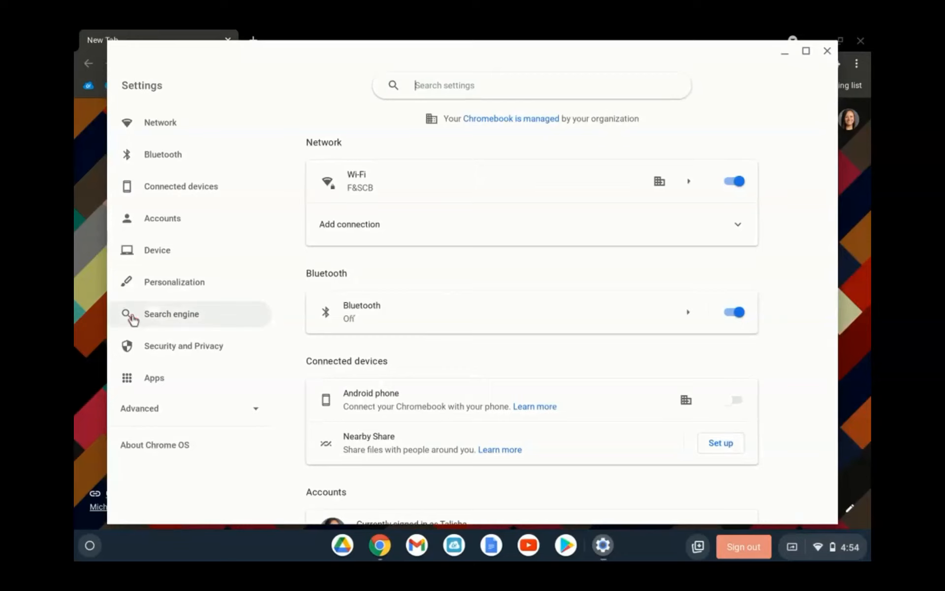
click(138, 408)
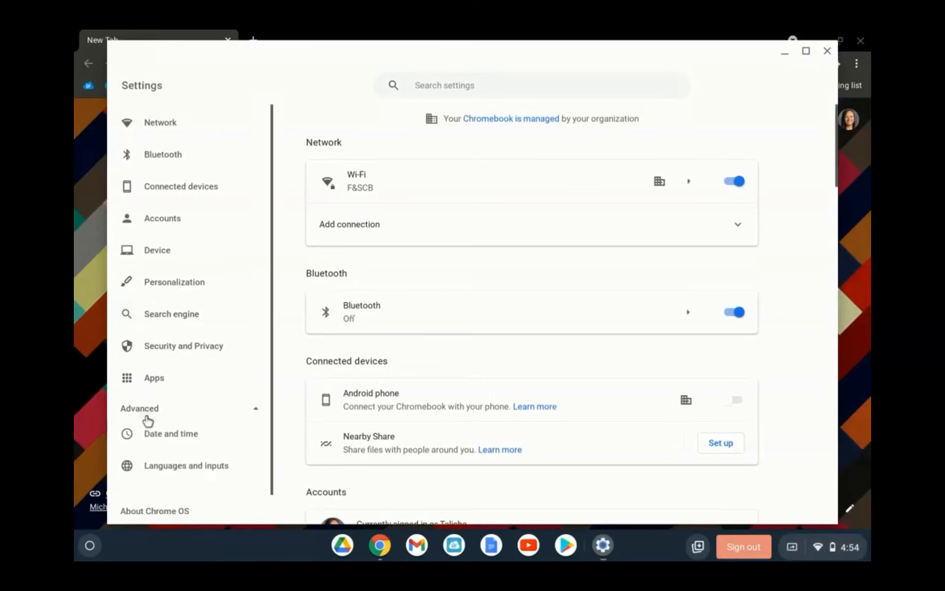
click(186, 465)
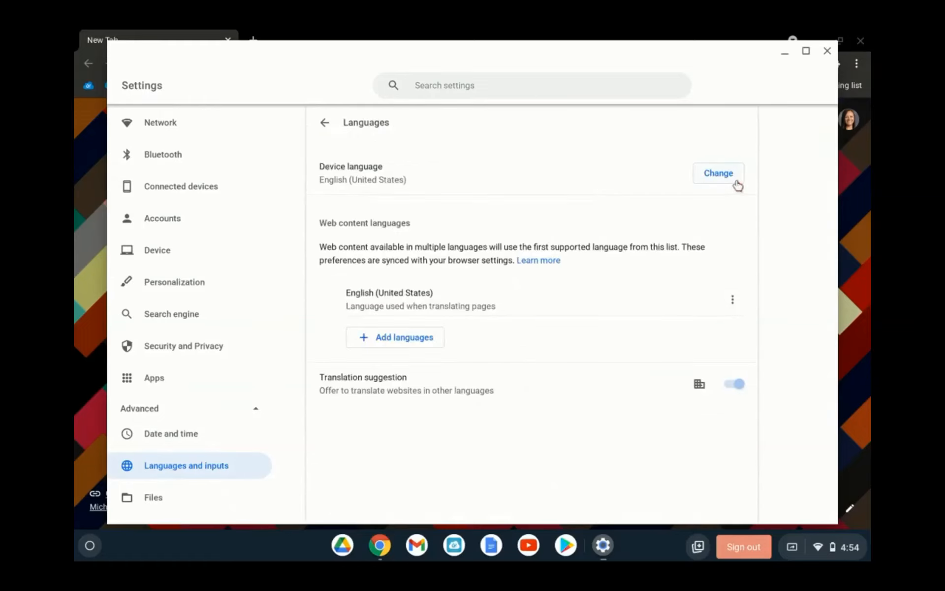
click(717, 174)
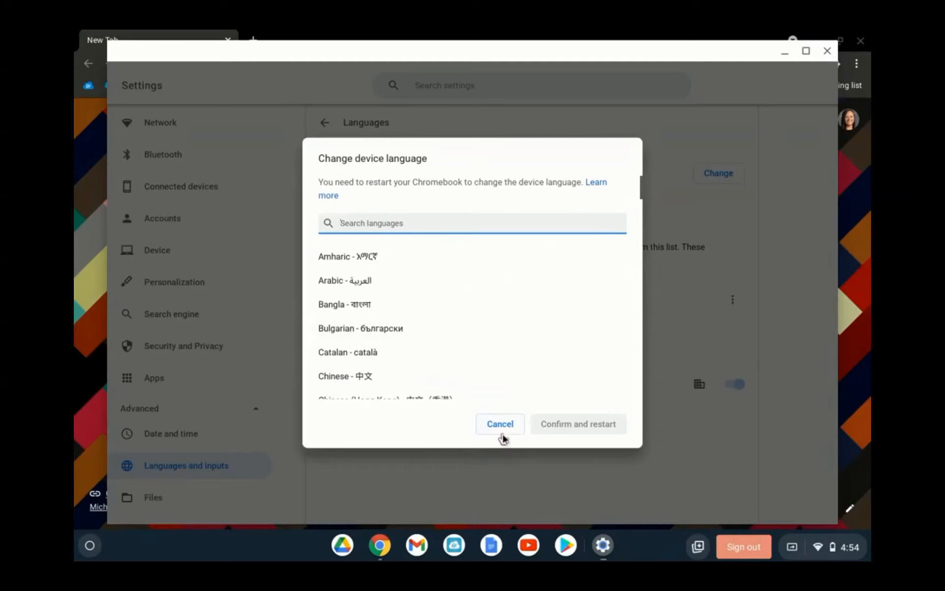
click(499, 423)
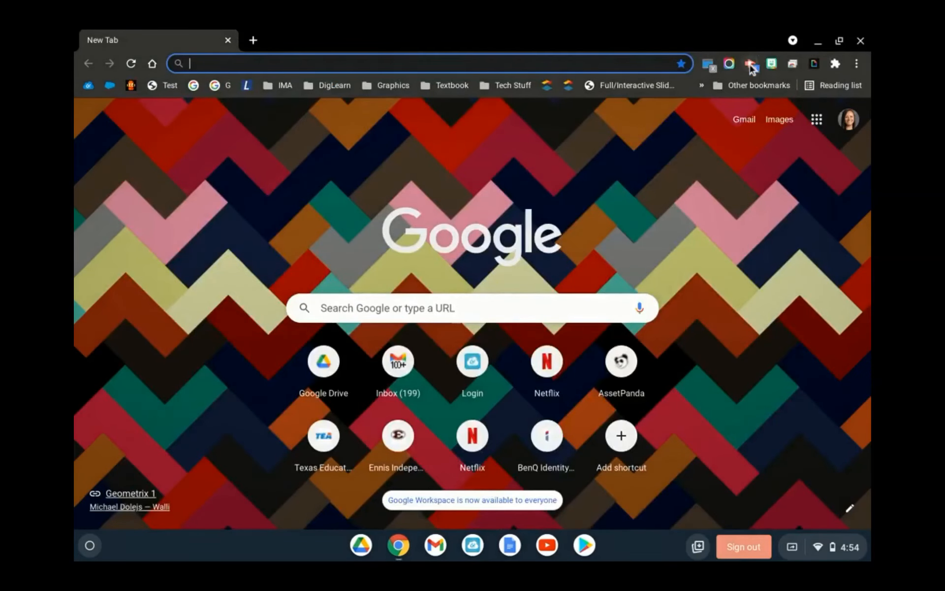
click(752, 63)
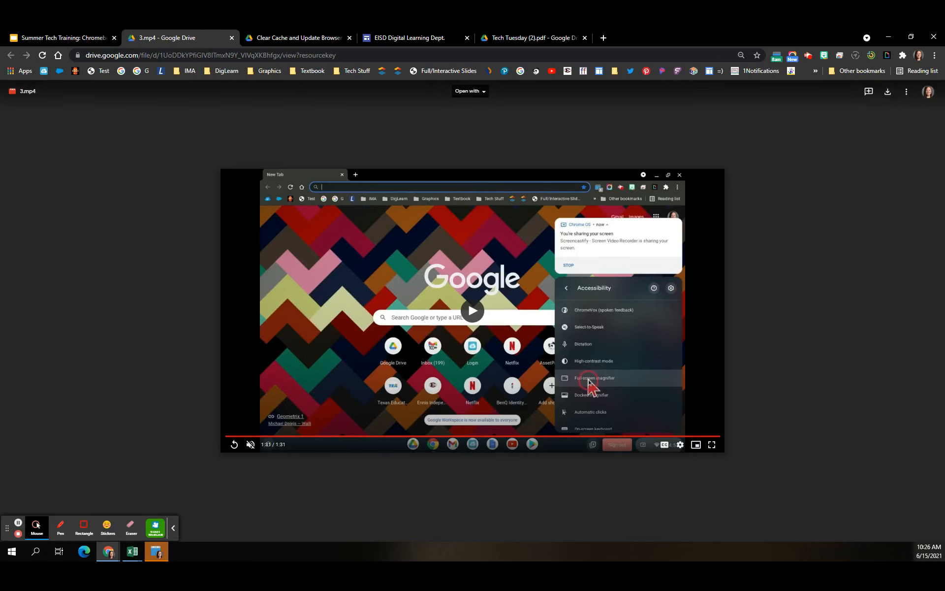
mouse_move(929, 547)
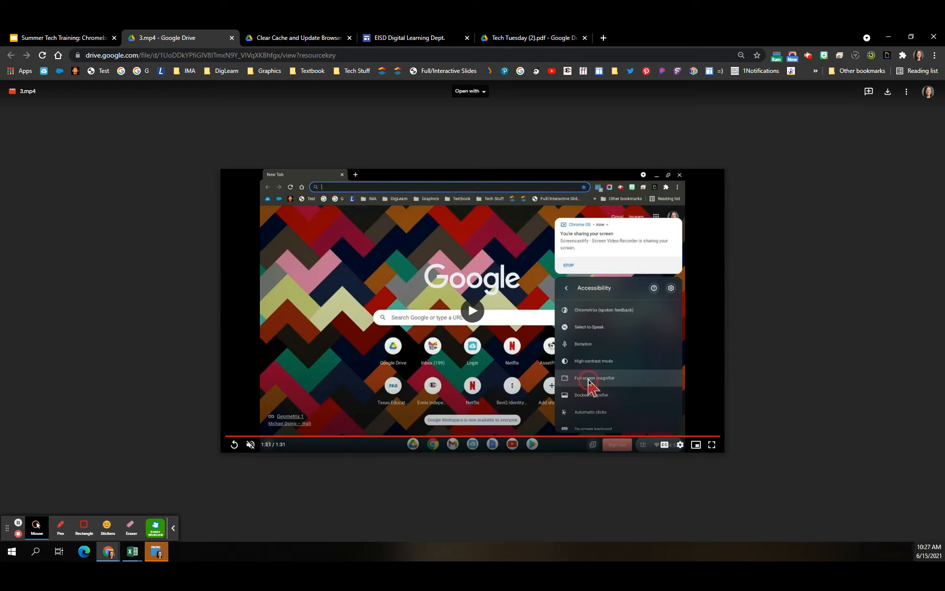
mouse_move(667, 172)
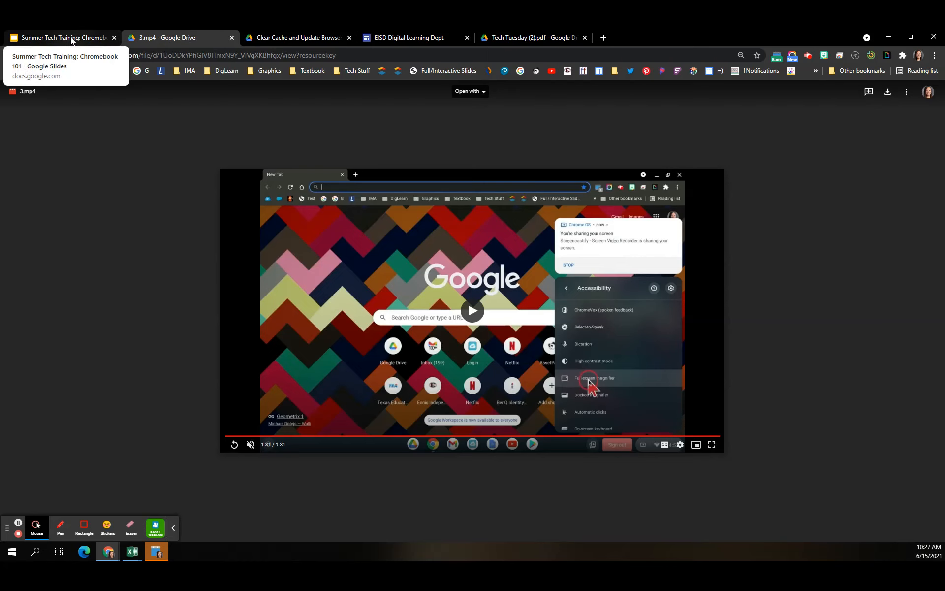
Step: Return to the Chromebook 101 deck on its zoom keyboard shortcuts slide
click(60, 38)
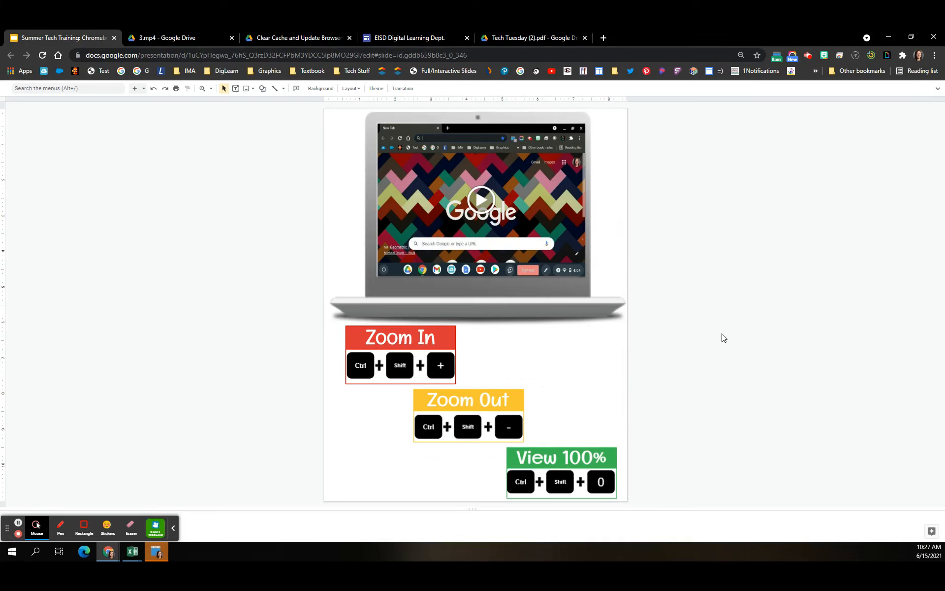
mouse_move(488, 332)
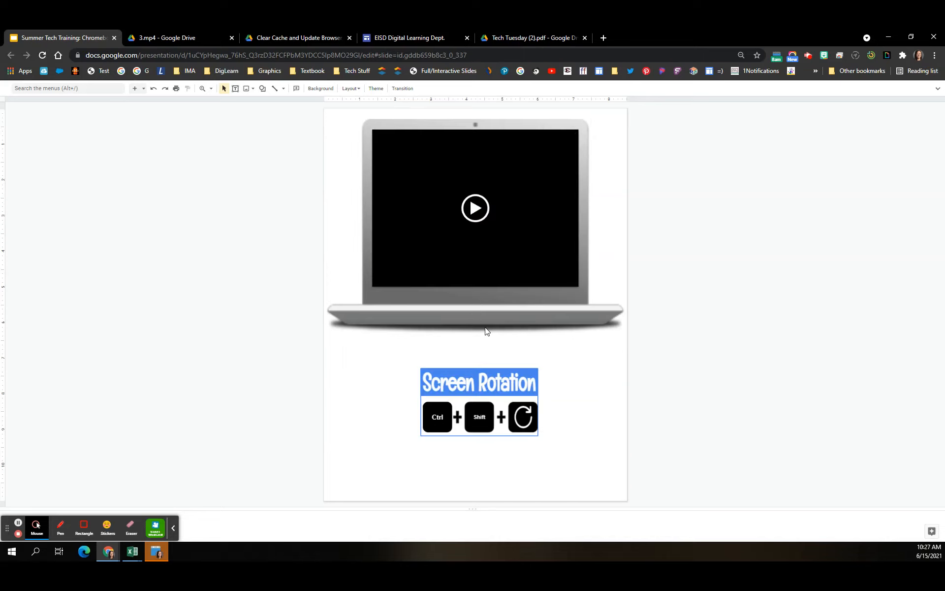
mouse_move(458, 278)
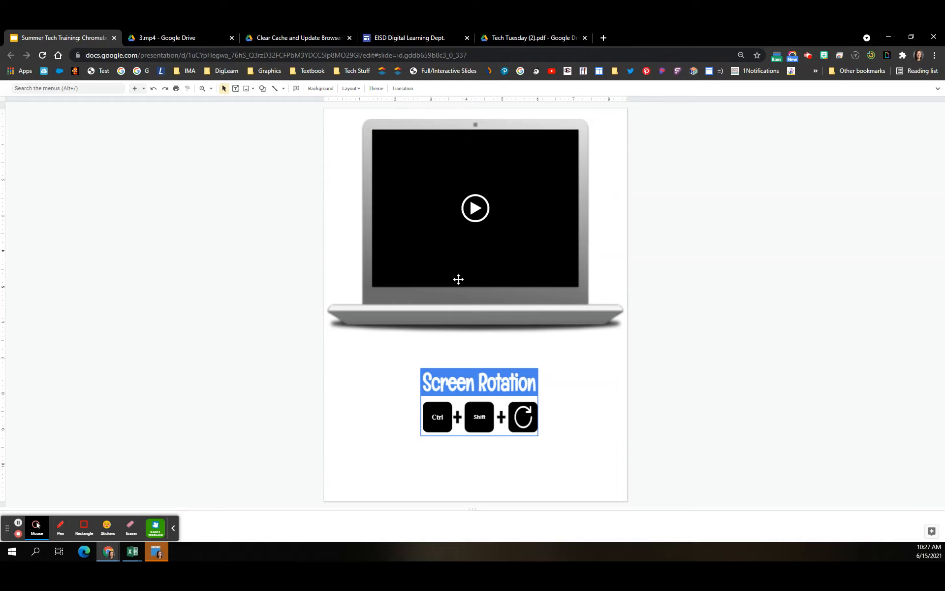
mouse_move(462, 283)
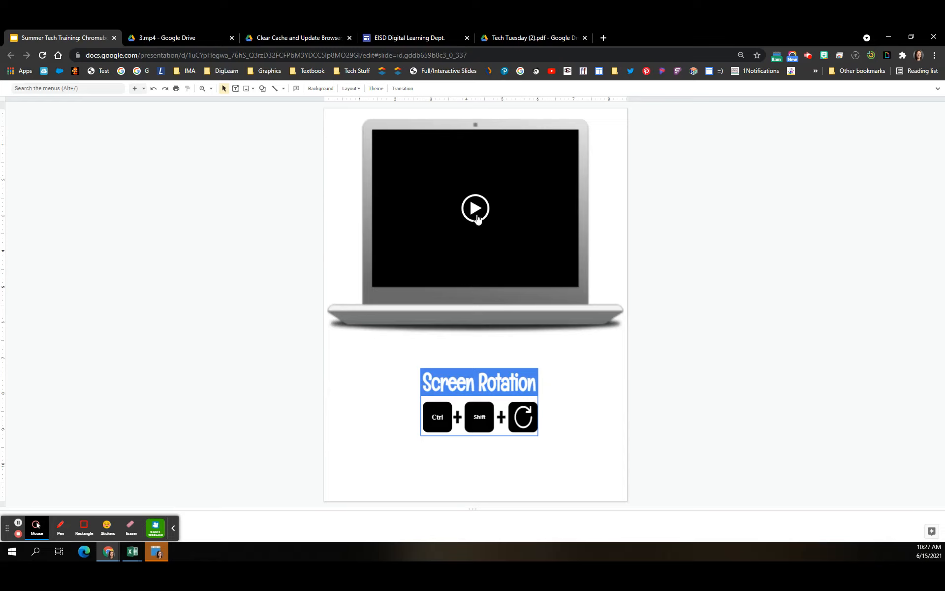
Step: Play the screen rotation demo video before the Keyboard Shortcuts summary slide
click(475, 208)
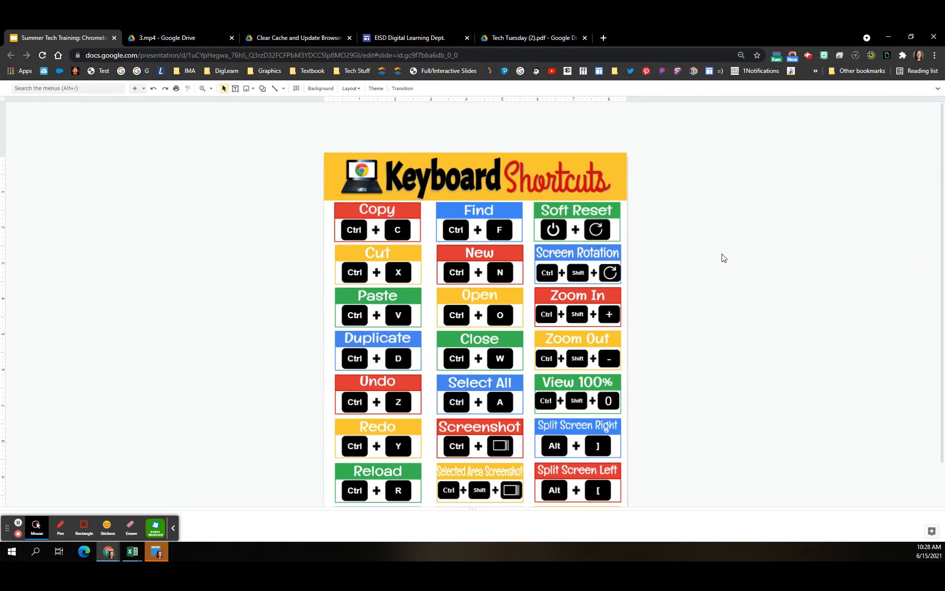
scroll(down, 3)
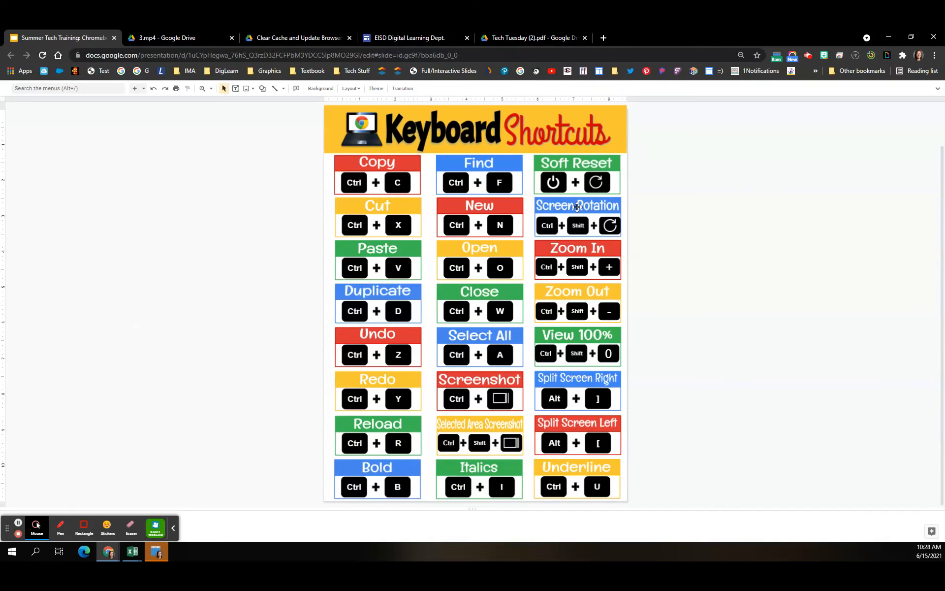
mouse_move(625, 479)
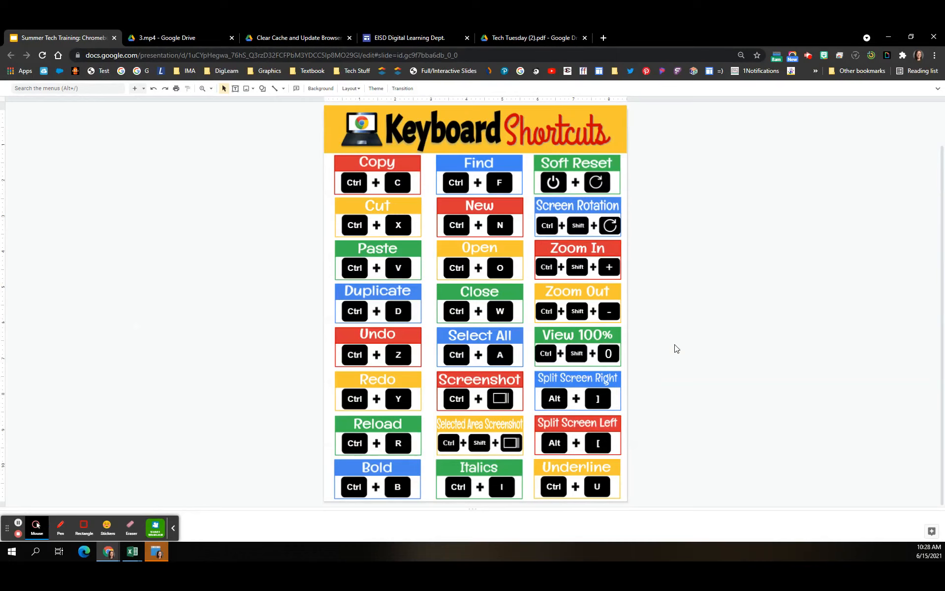
mouse_move(478, 434)
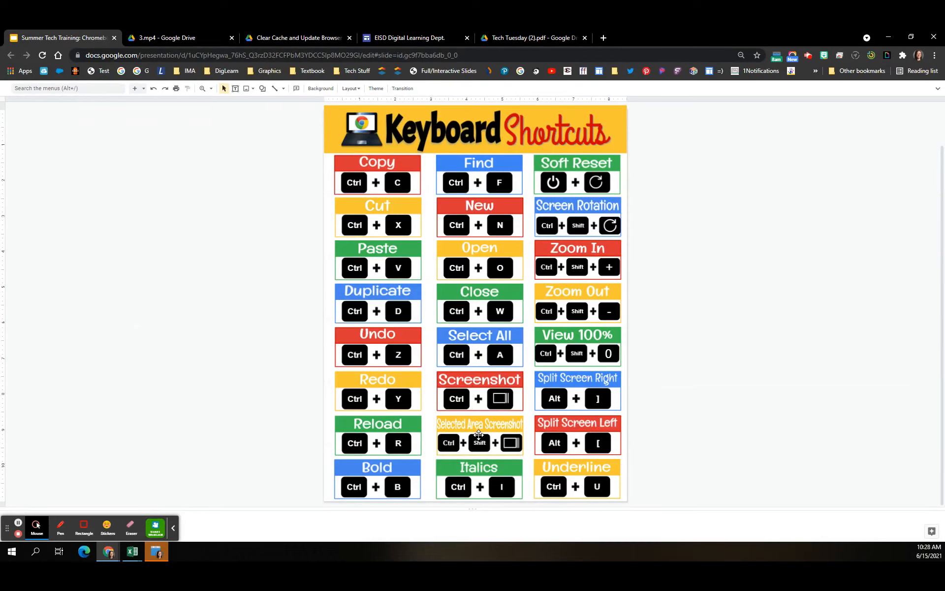
mouse_move(744, 452)
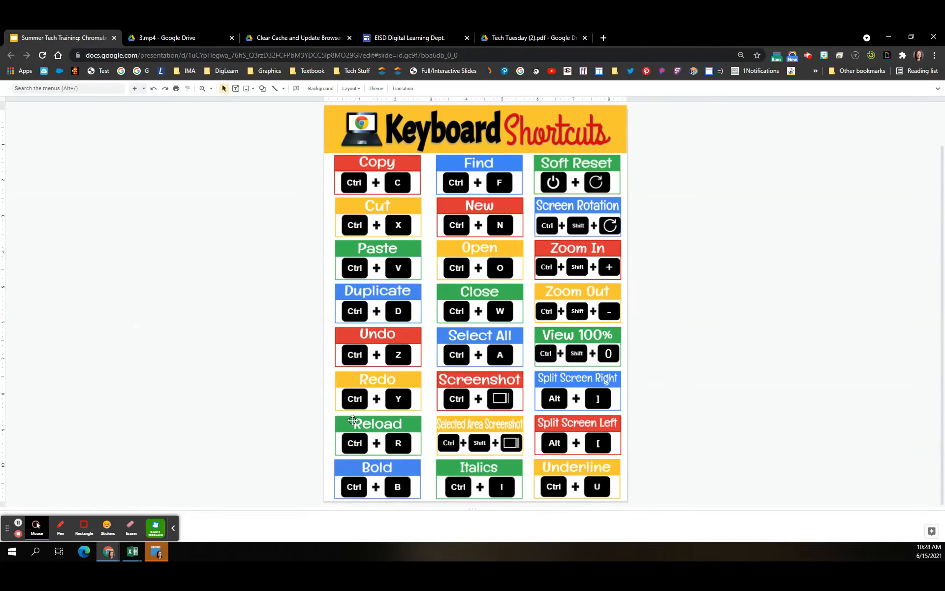
mouse_move(689, 363)
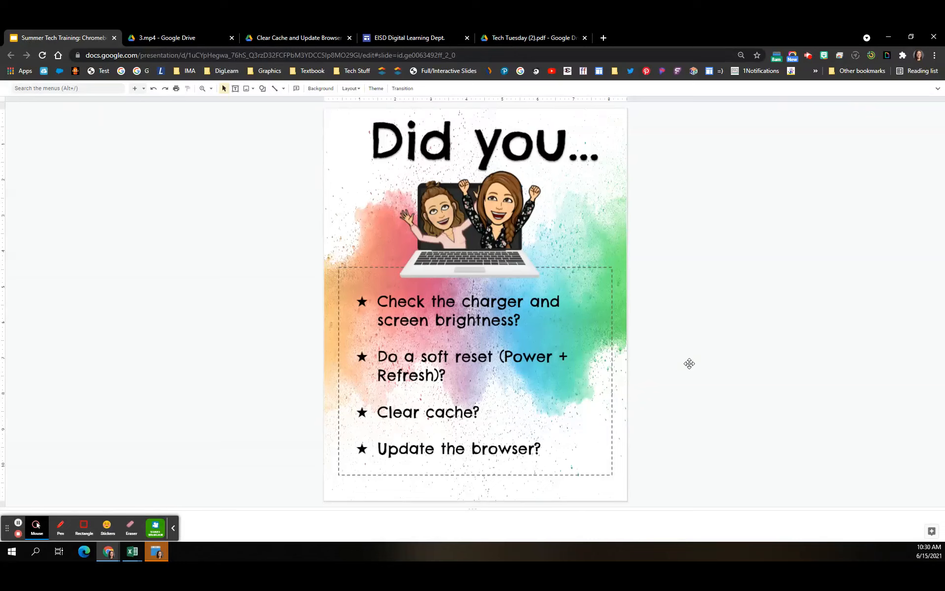
mouse_move(695, 355)
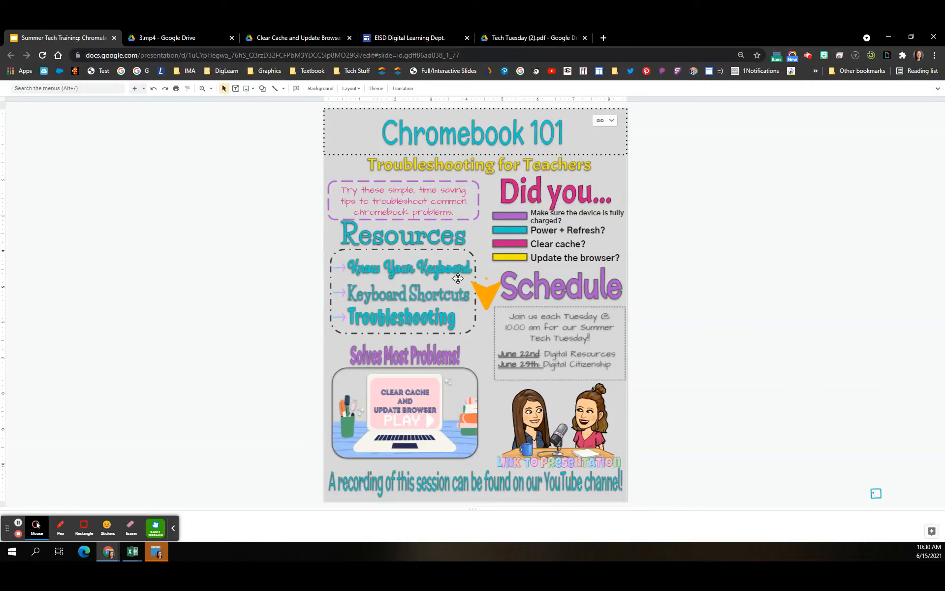
click(404, 268)
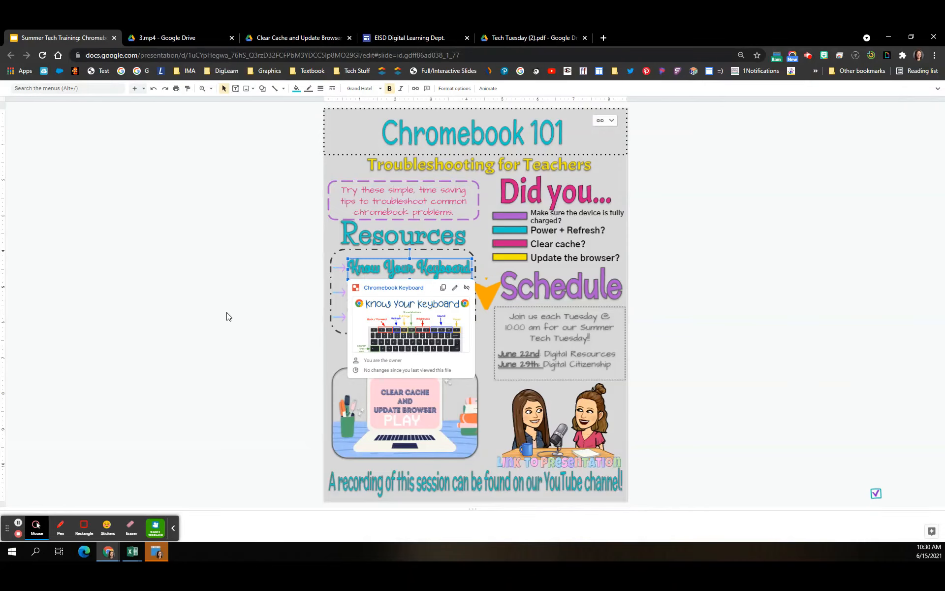
click(408, 296)
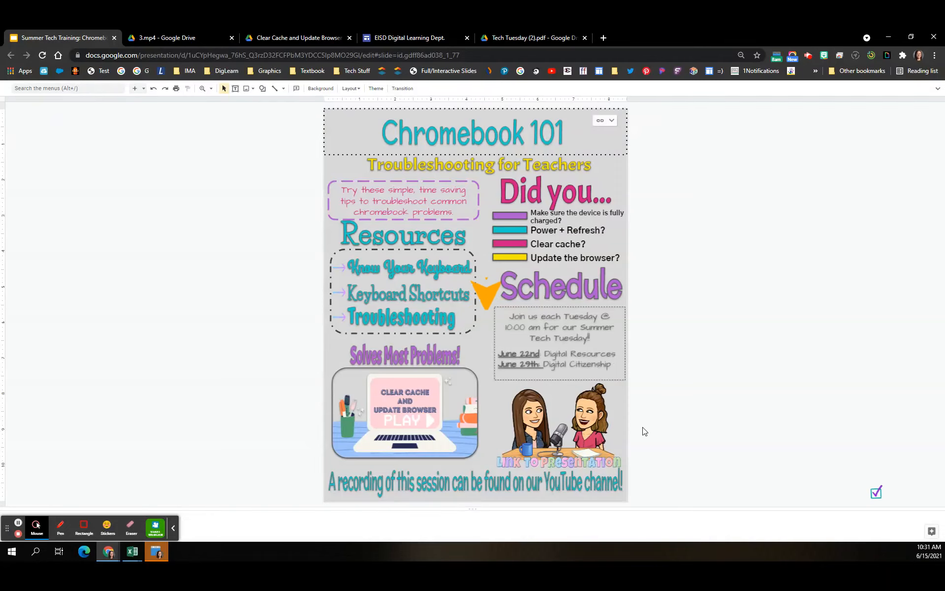
mouse_move(629, 387)
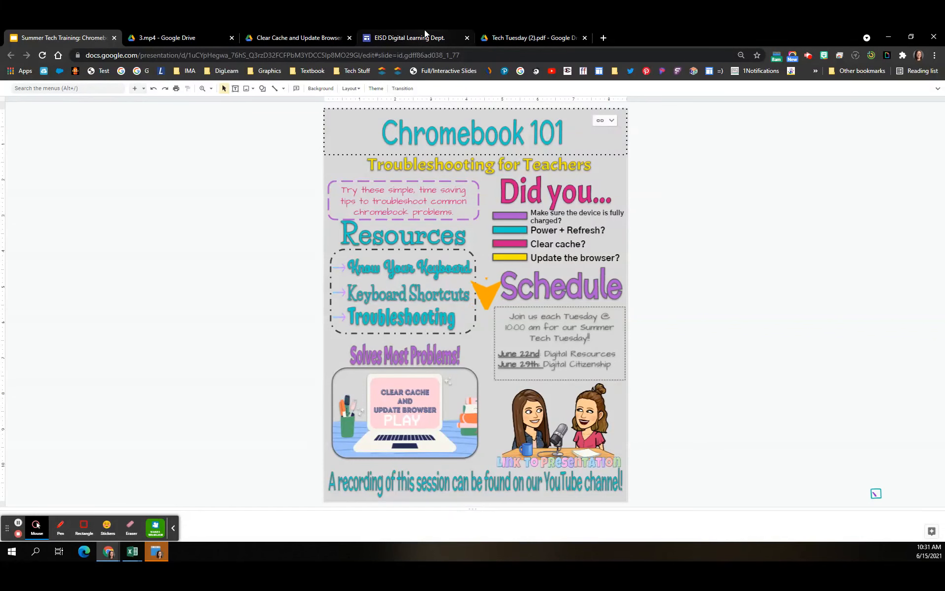
Step: Switch to the EISD Digital Learning Dept. site and expand the Staff Resources menu
click(415, 37)
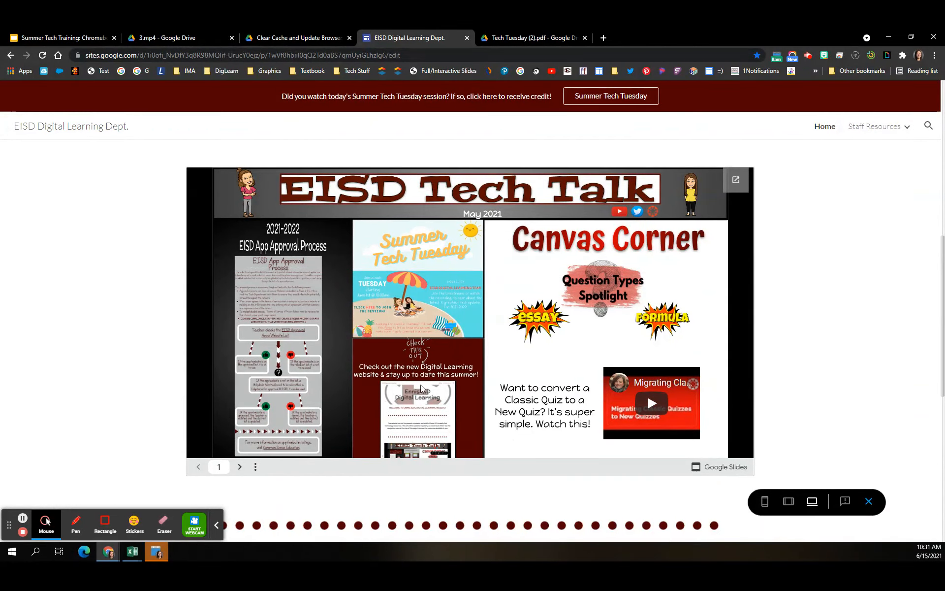
mouse_move(416, 423)
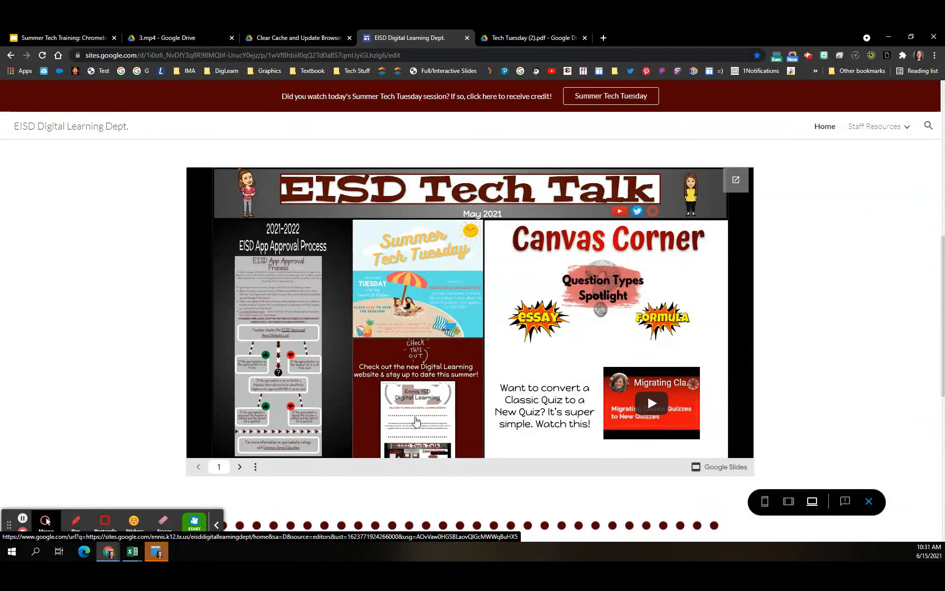
mouse_move(429, 324)
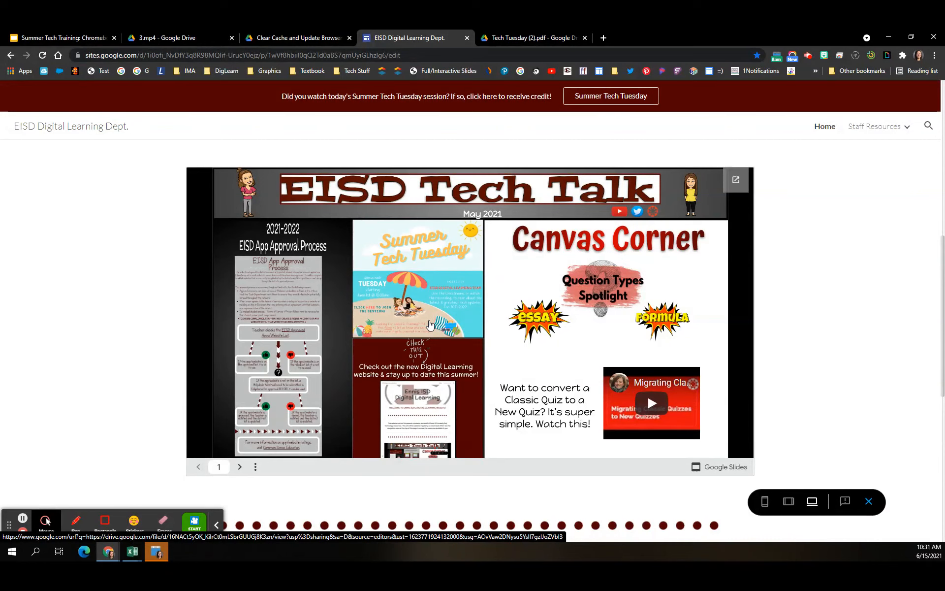
mouse_move(391, 319)
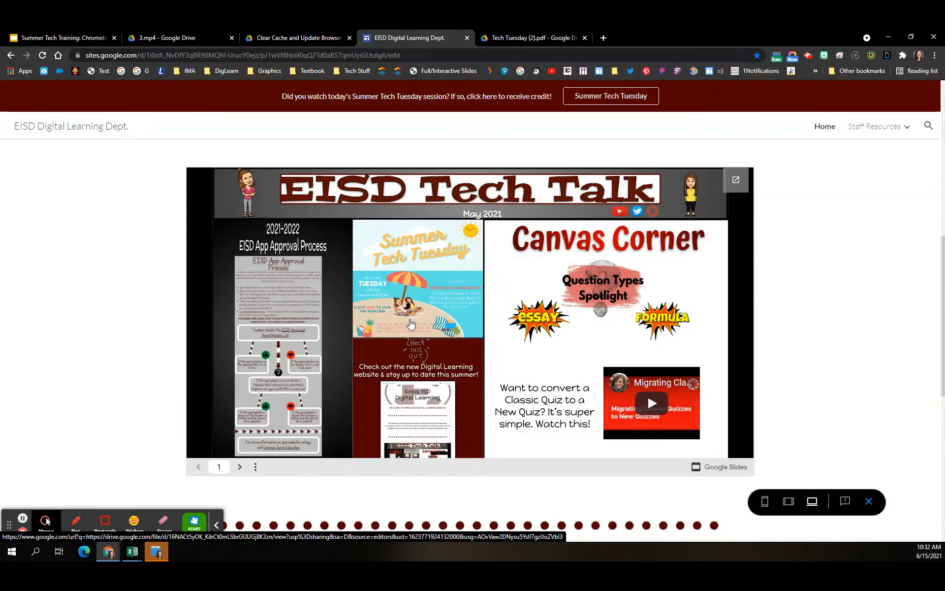
scroll(down, 3)
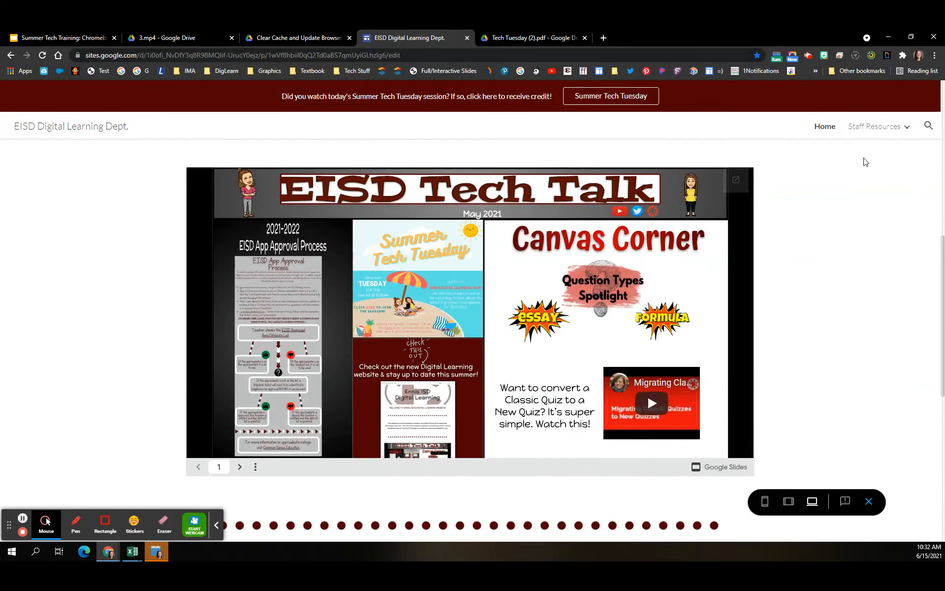
click(874, 126)
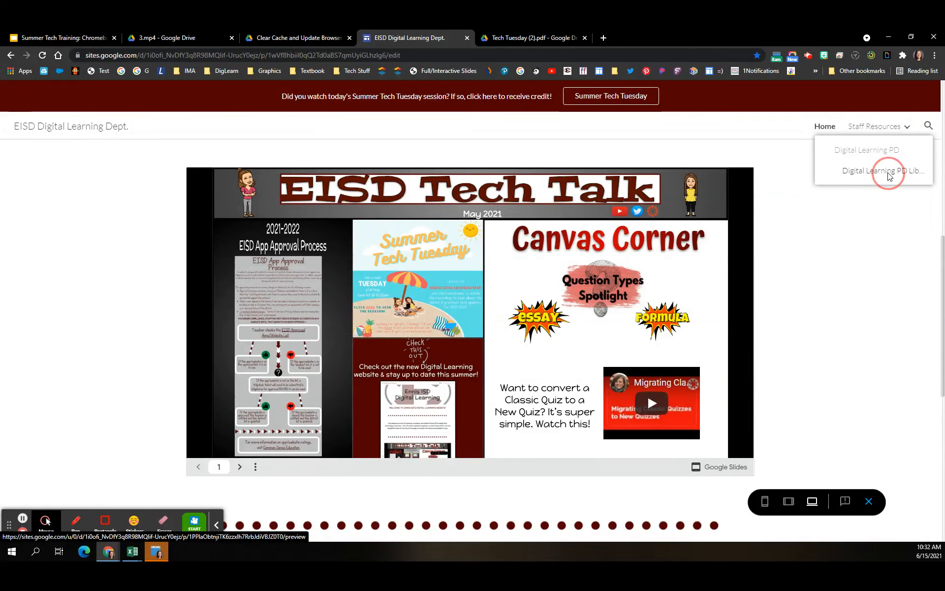
Step: Go to the Digital Learning PD Library page and scroll to the embedded Summer Tech Tuesday slideshow
click(882, 170)
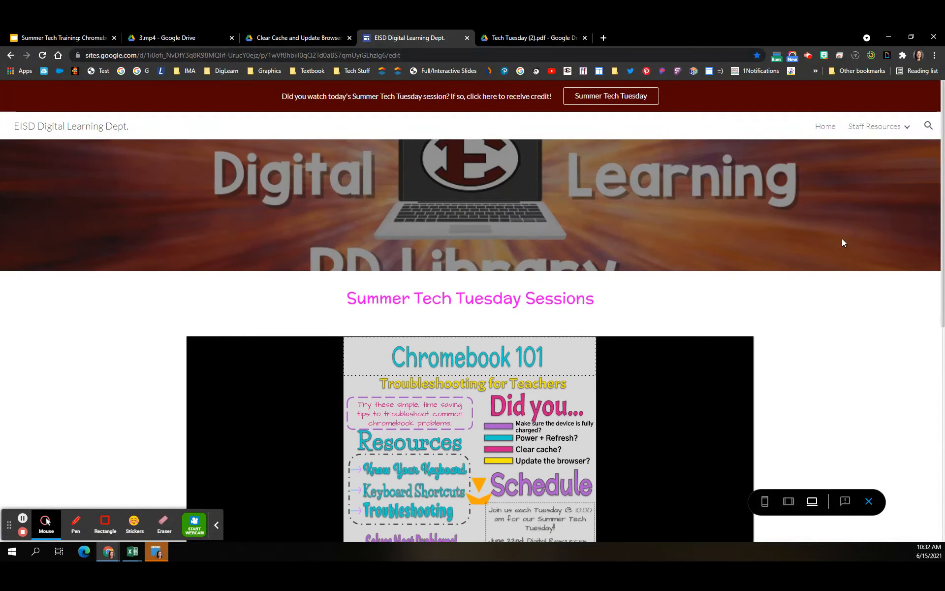
scroll(down, 3)
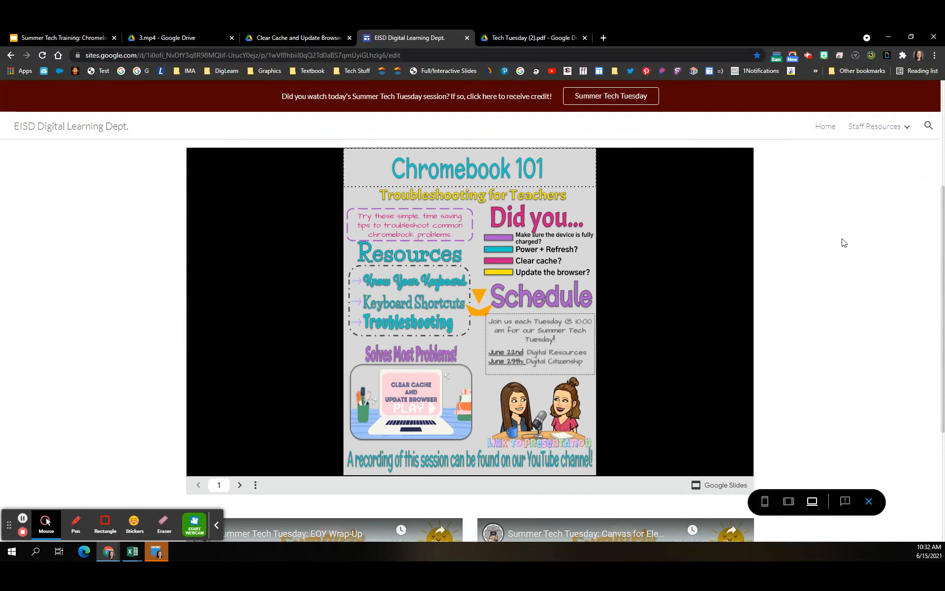
scroll(down, 3)
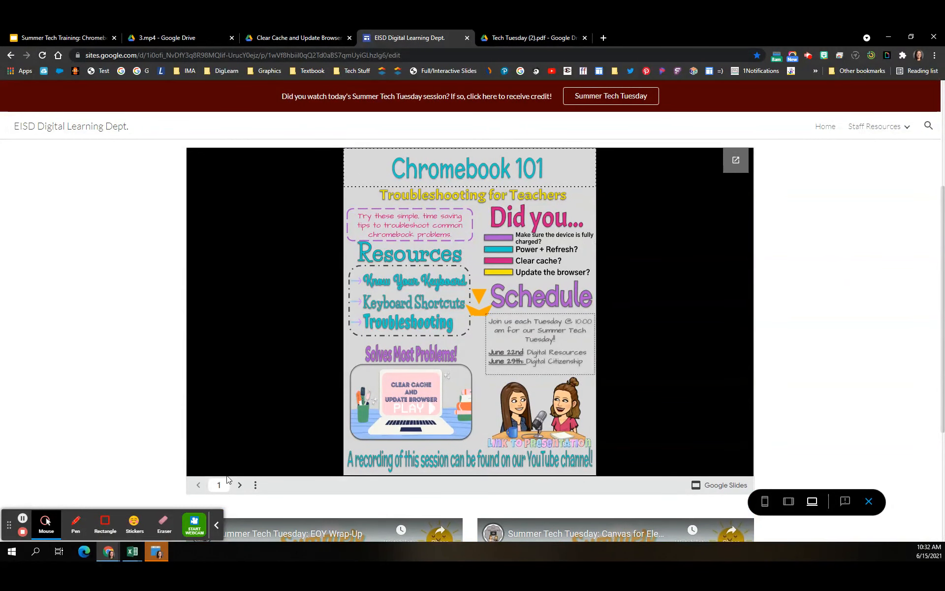
Step: Flip through the Canvas for Elementary and EOY Wrap-Up flyers, then back to Chromebook 101
click(240, 484)
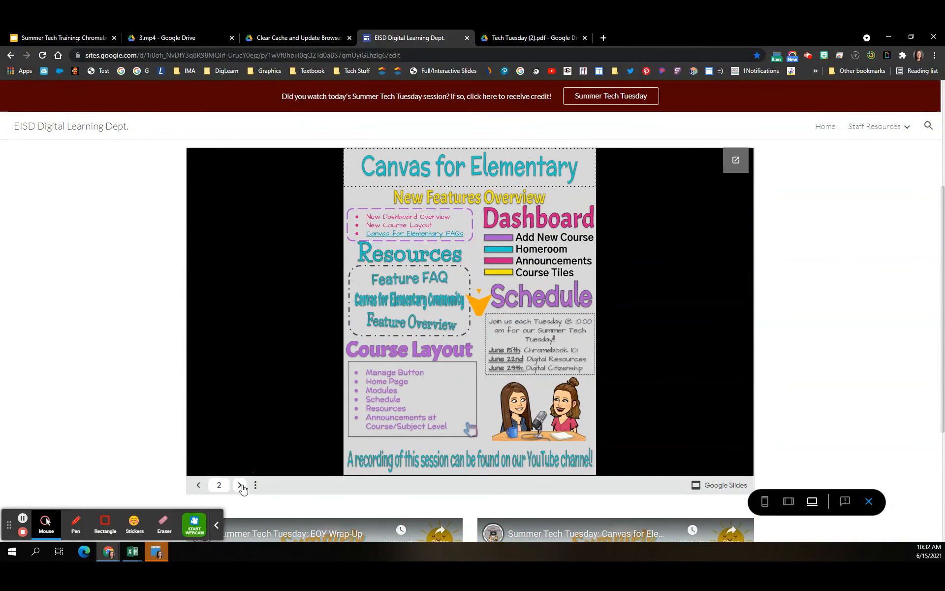
mouse_move(240, 485)
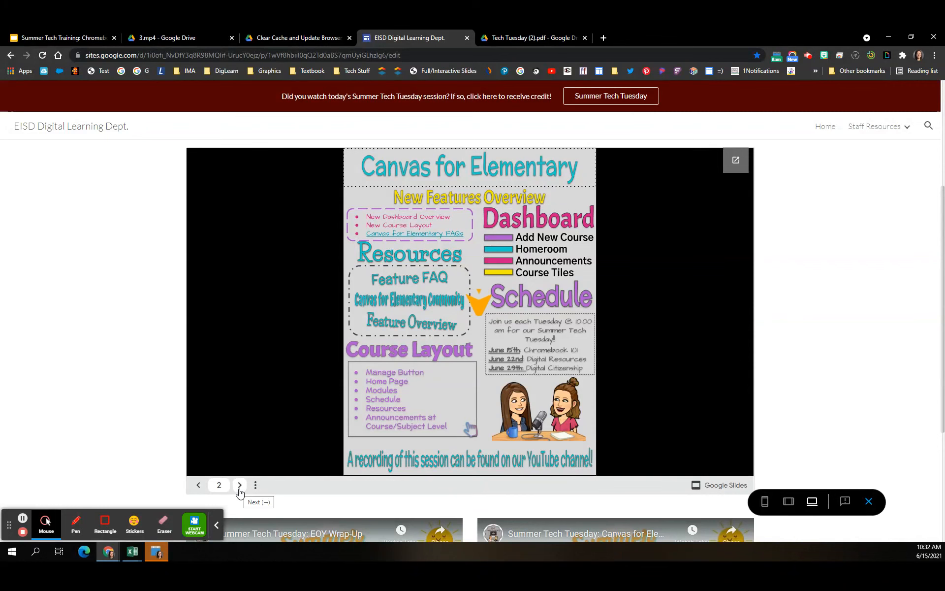
click(239, 485)
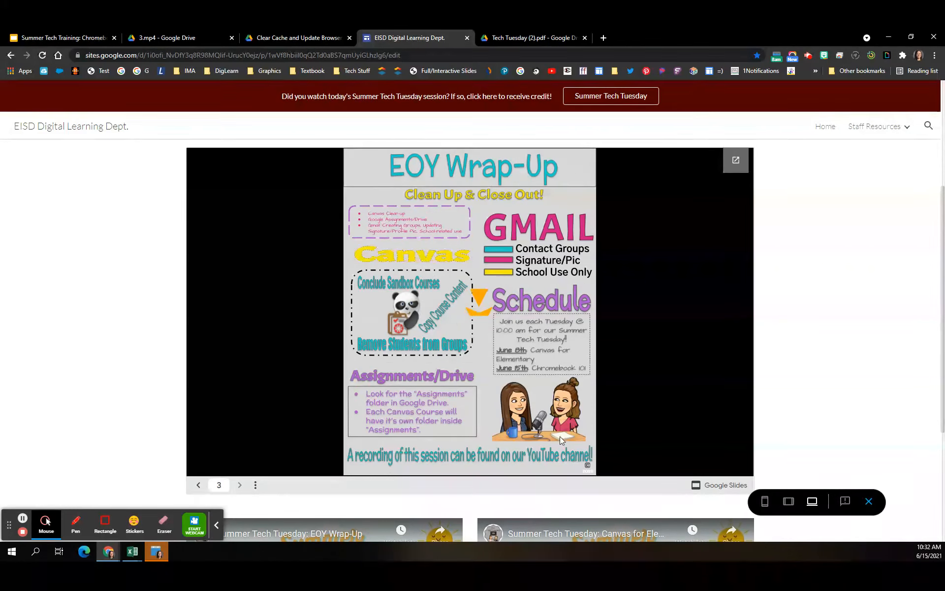
mouse_move(199, 484)
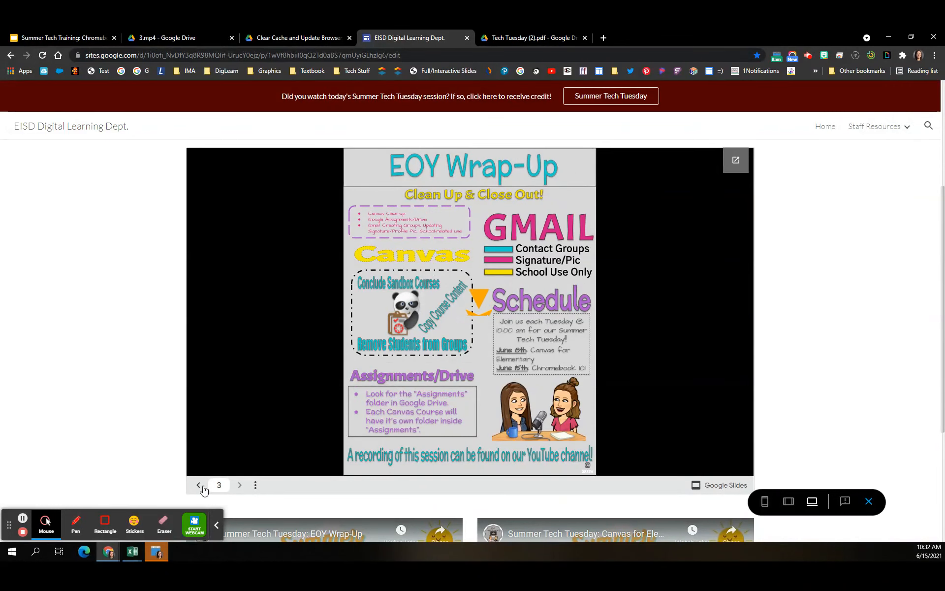
click(198, 484)
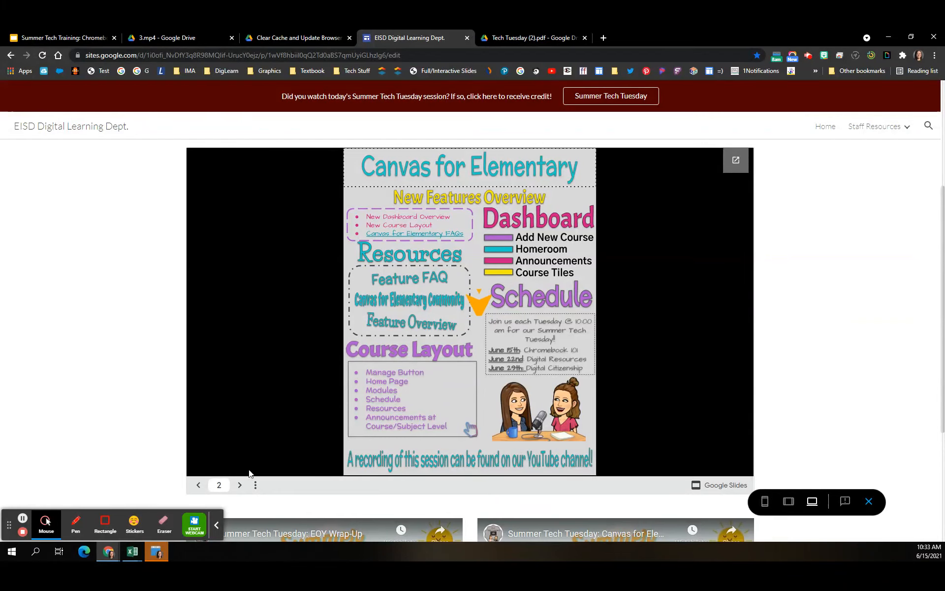
click(198, 485)
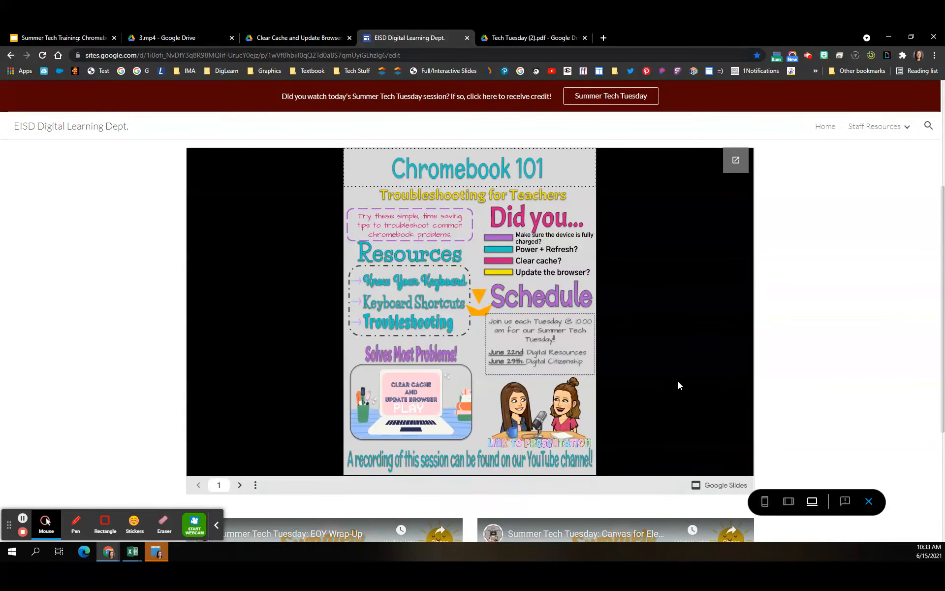
scroll(down, 3)
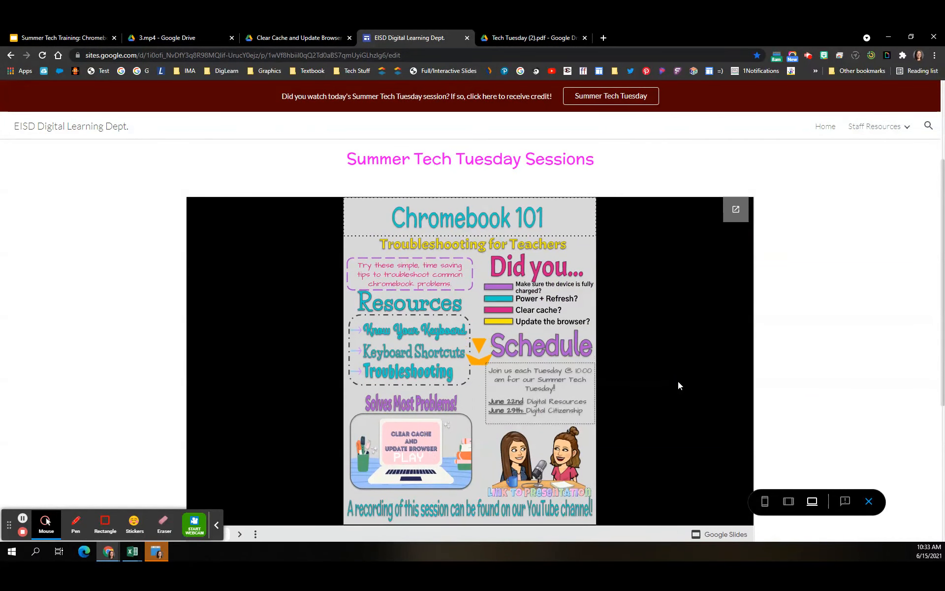
scroll(down, 3)
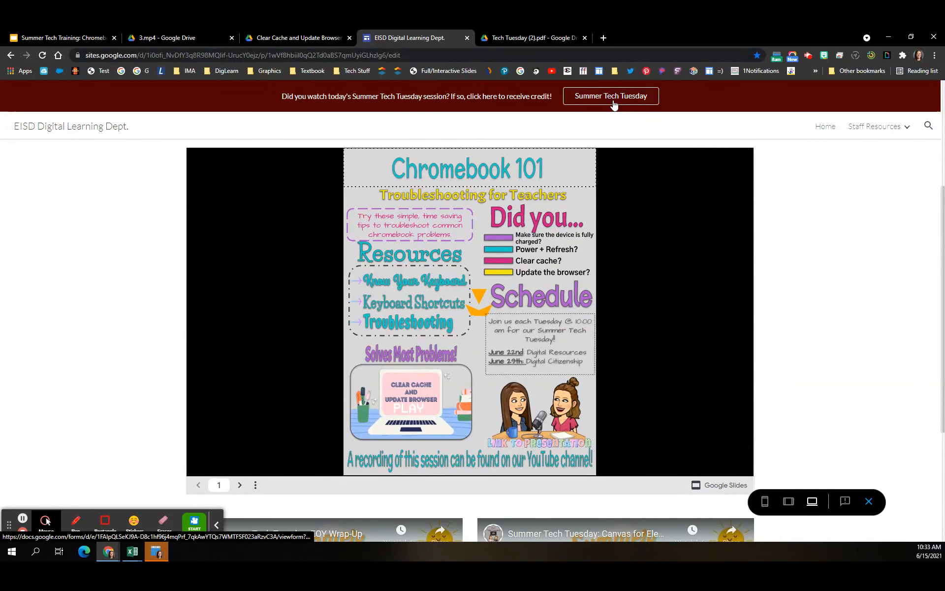
mouse_move(610, 96)
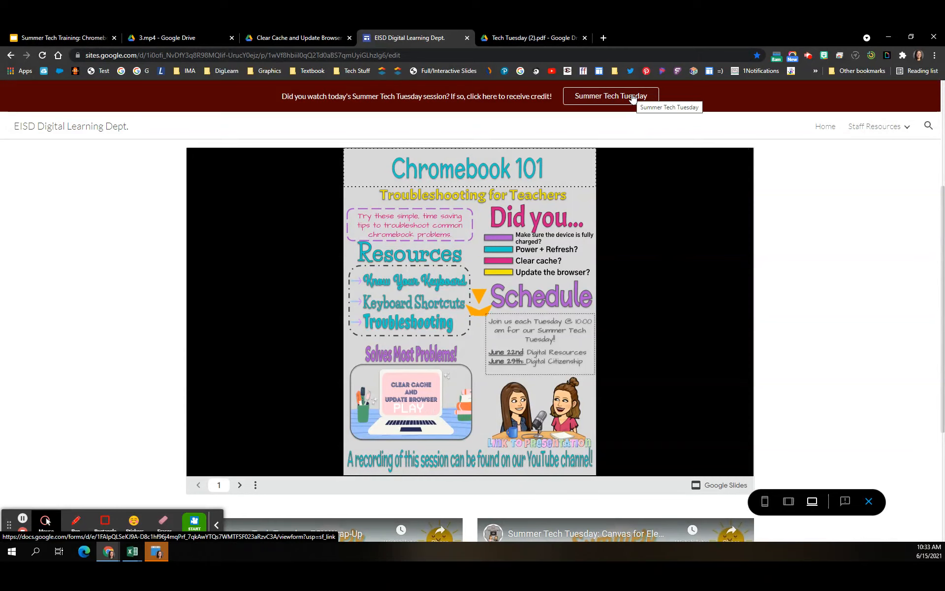
Step: Preview the Summer Tech Tuesday credit form's name field and session choices, then return to the PD Library
click(610, 95)
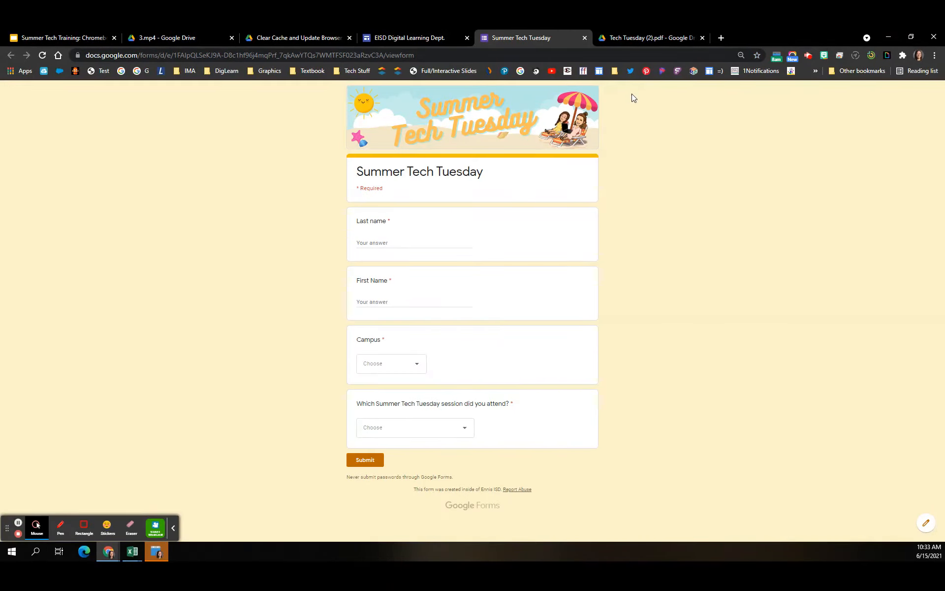
mouse_move(439, 190)
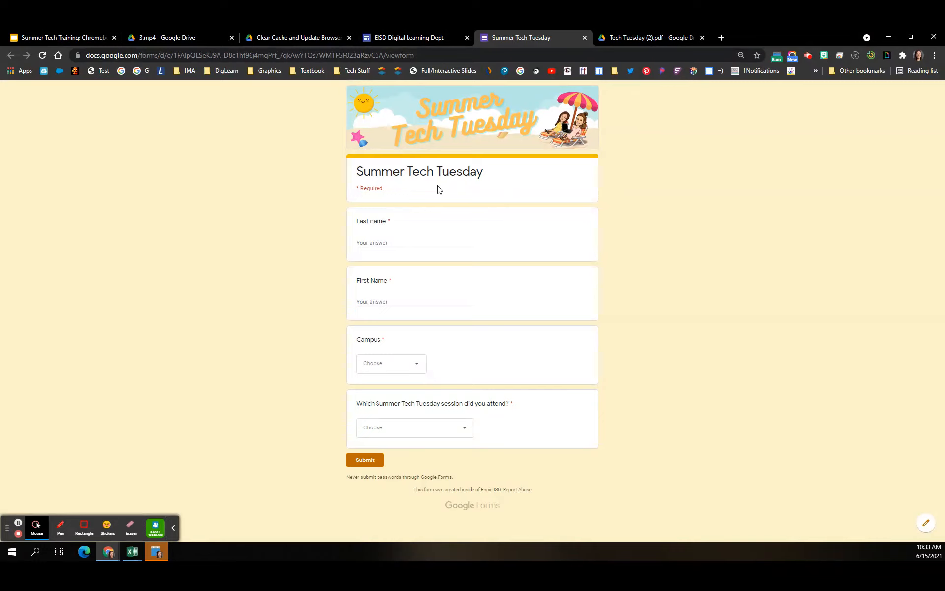
click(415, 243)
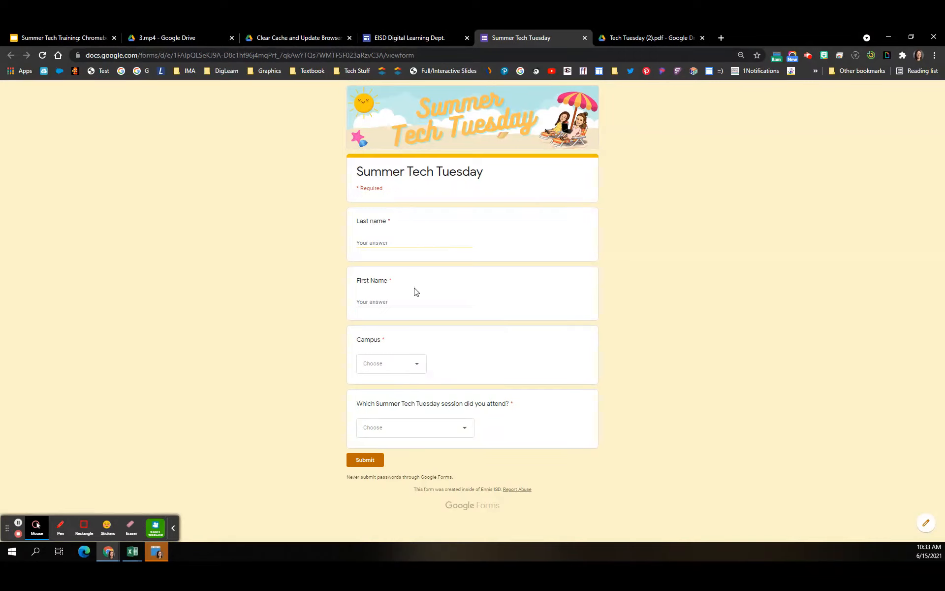
click(391, 363)
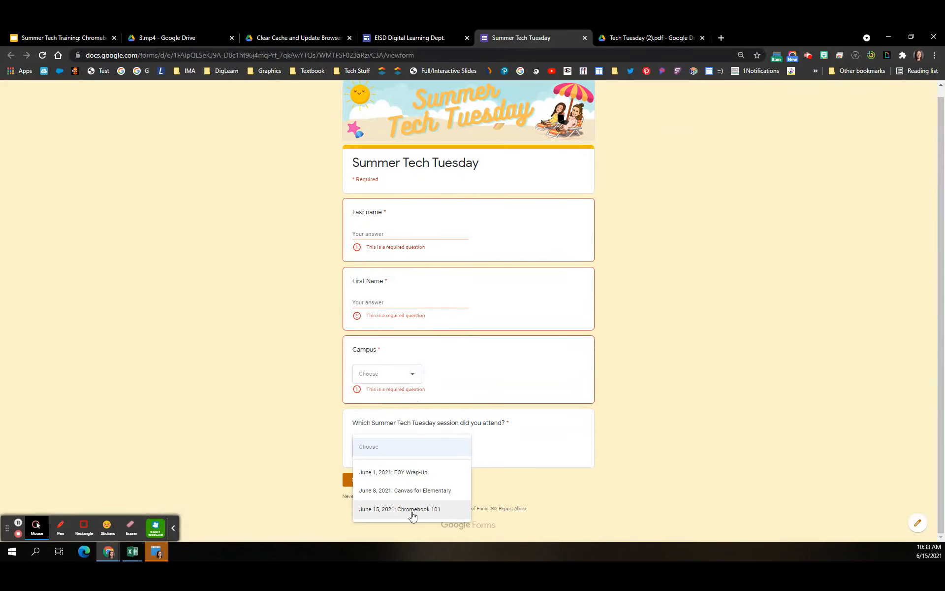
mouse_move(843, 398)
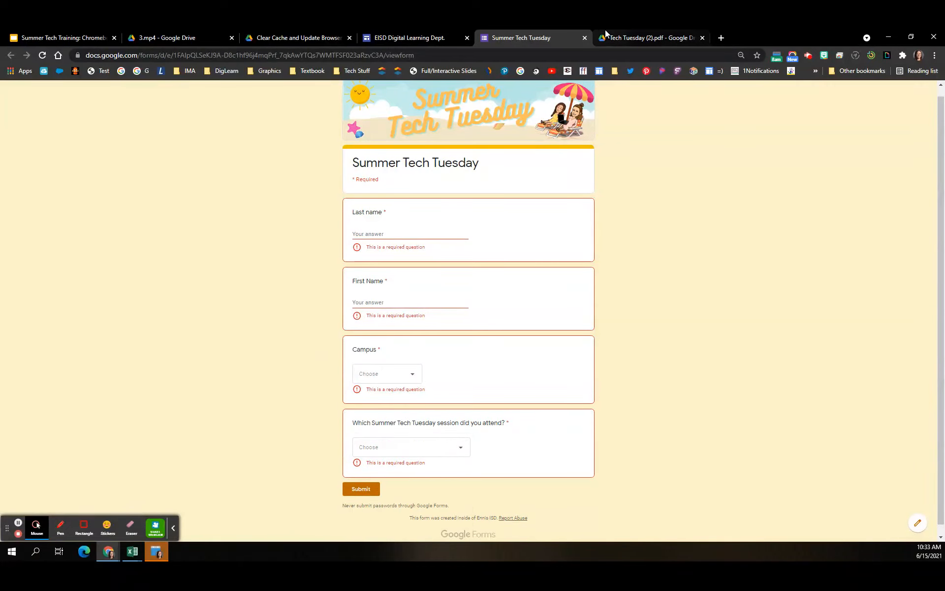
click(408, 38)
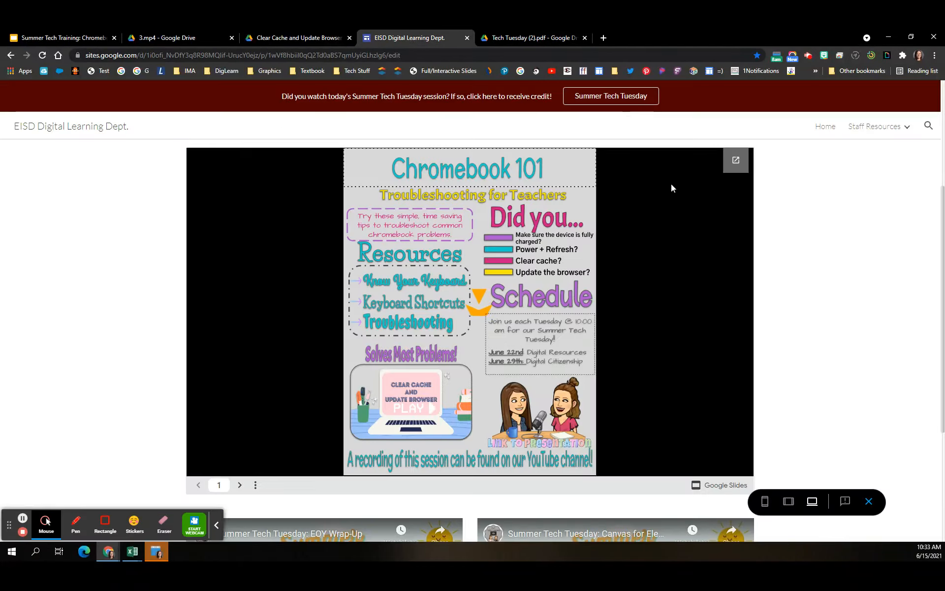